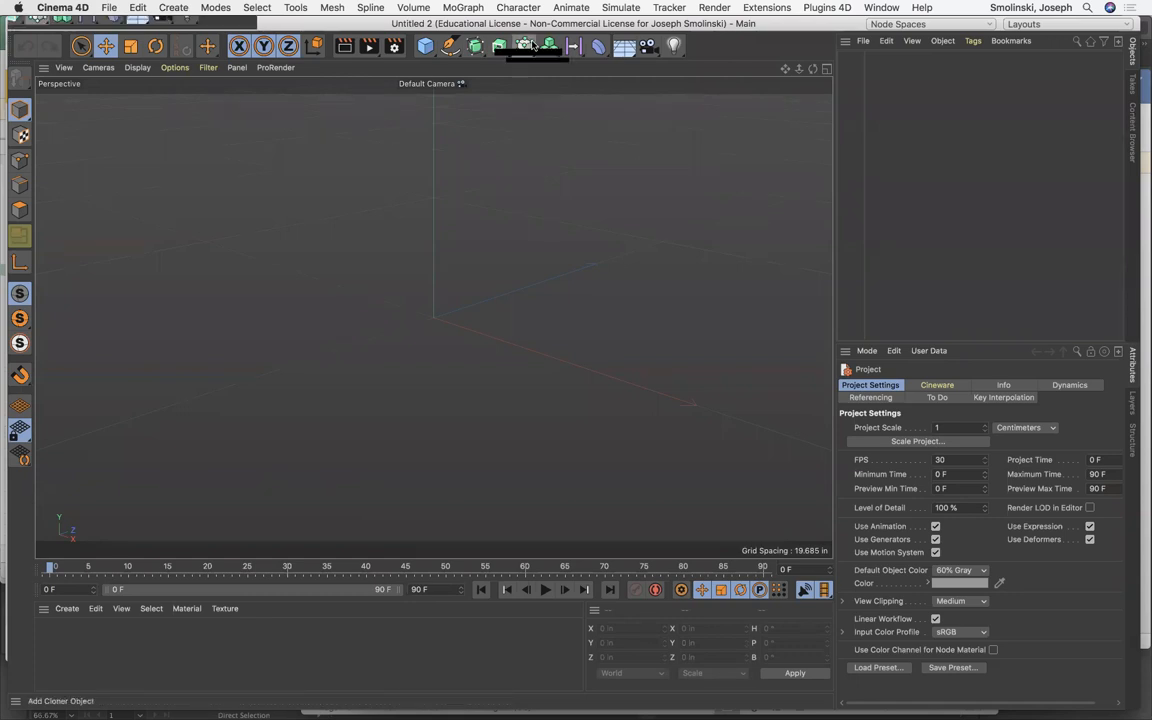
pyautogui.moveTo(524, 46)
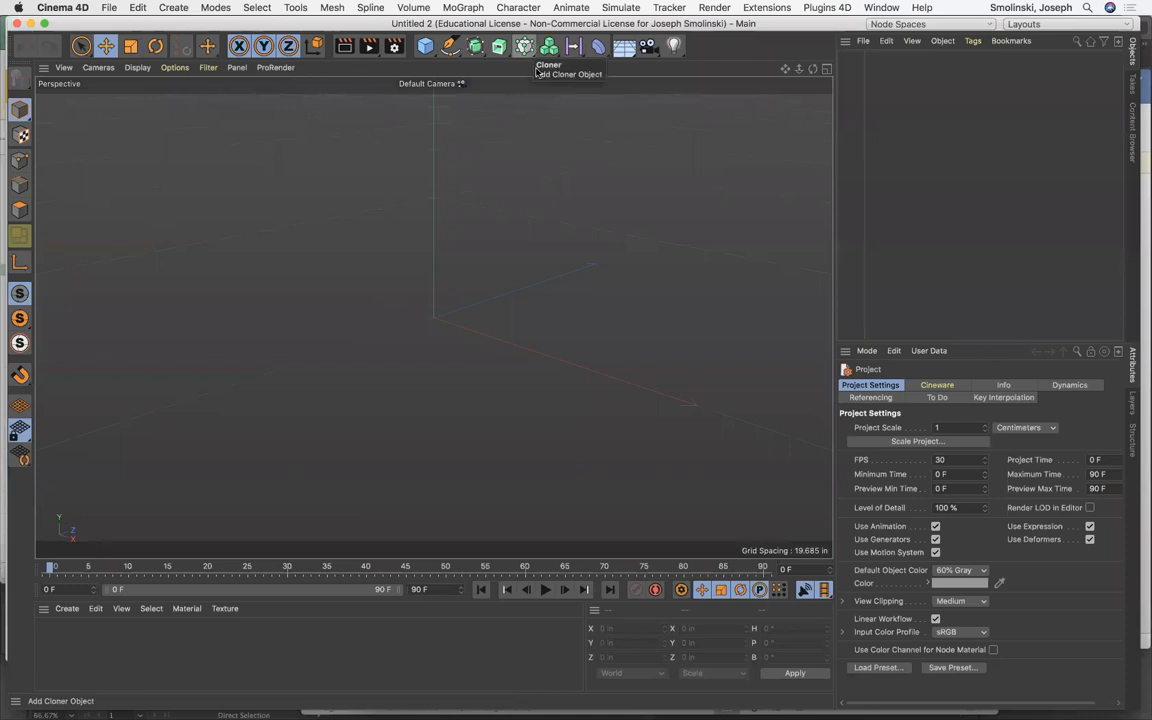
pyautogui.moveTo(556, 256)
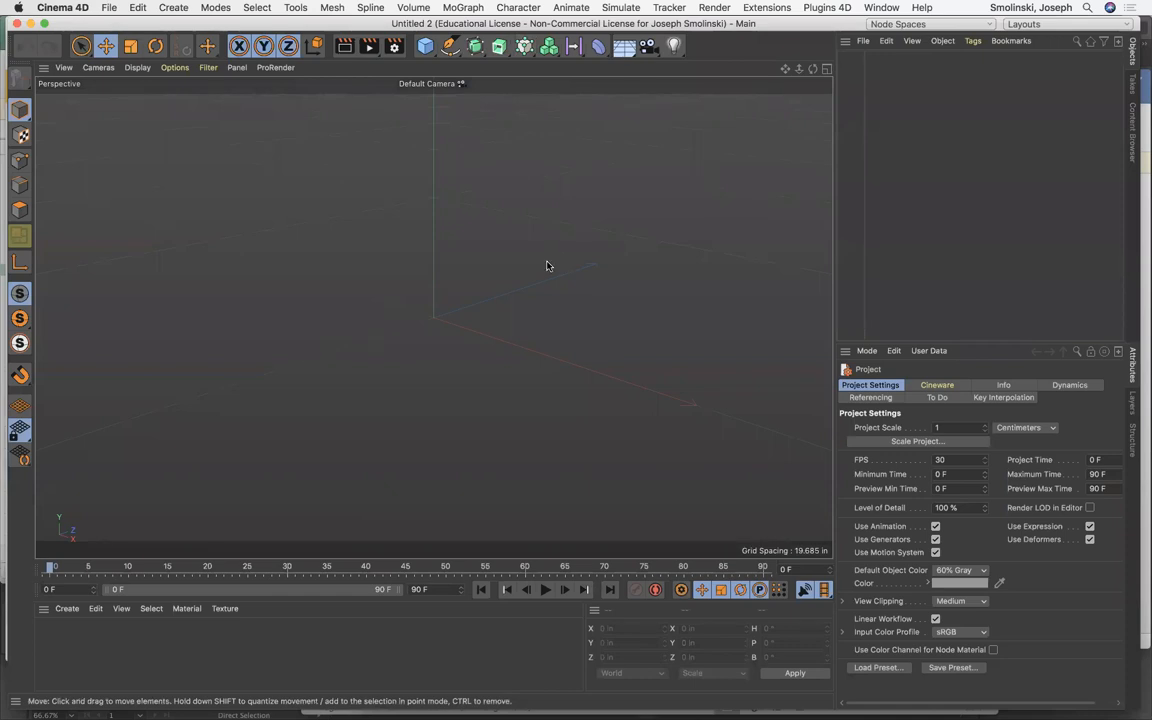
# Step: Set the Unit Display to Millimeters in Preferences > Units and close Preferences
pyautogui.click(138, 8)
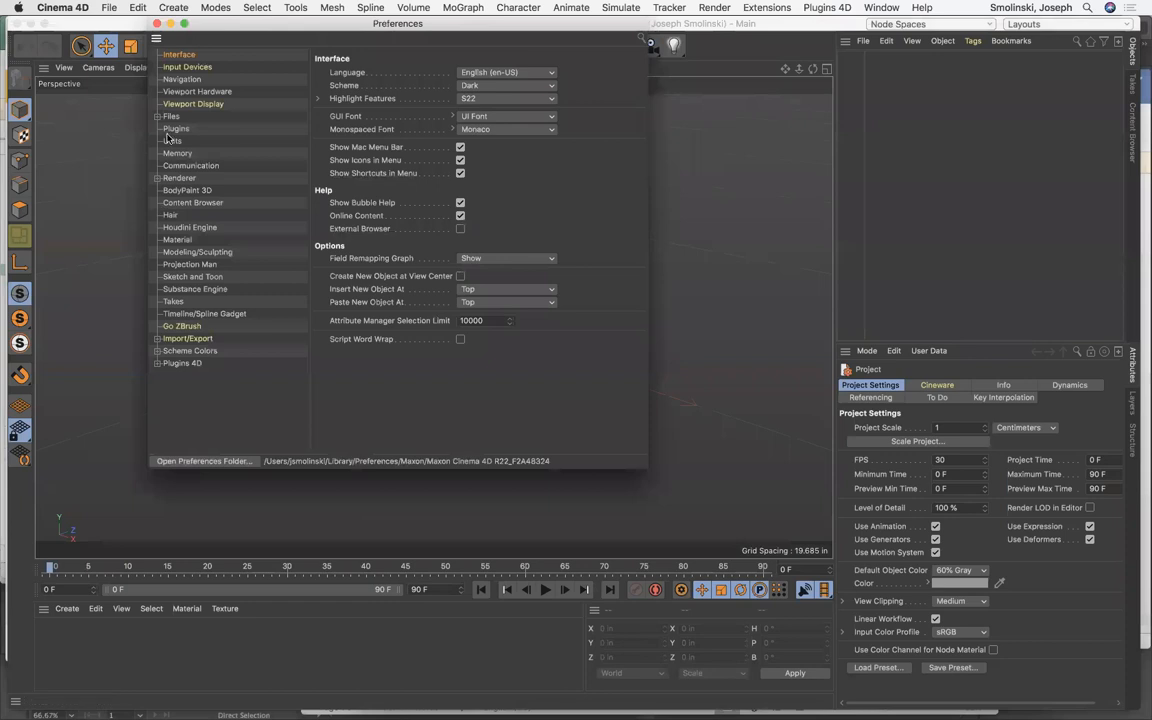
pyautogui.click(172, 140)
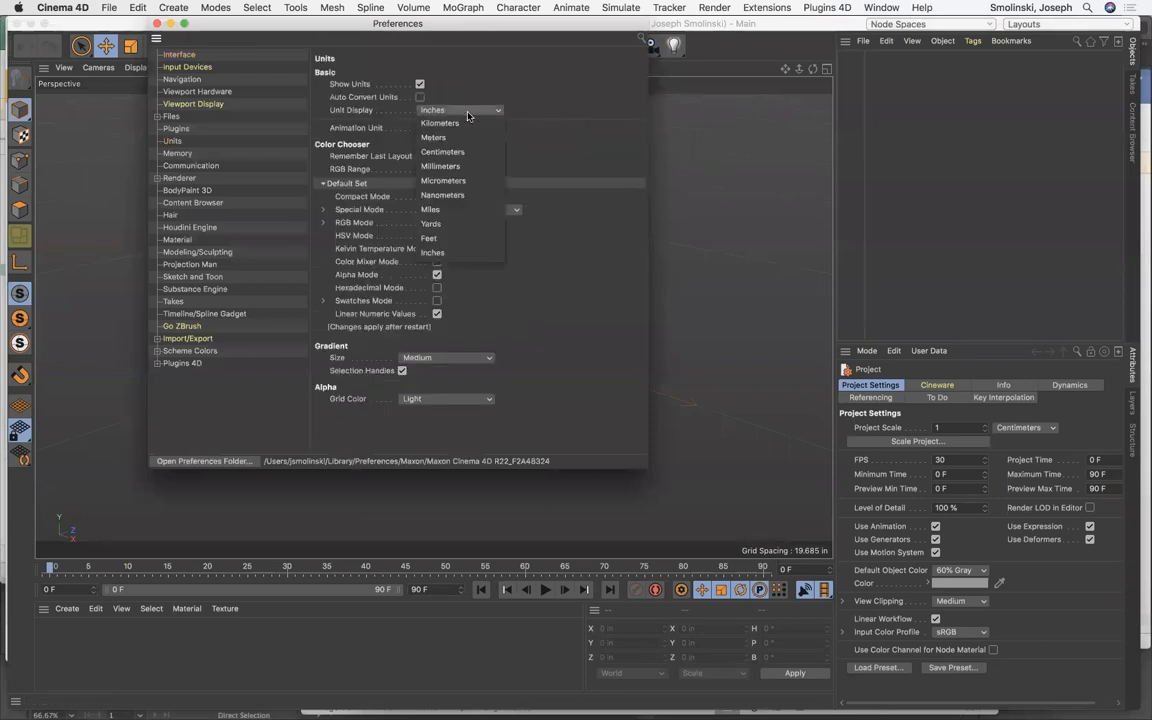
pyautogui.click(440, 166)
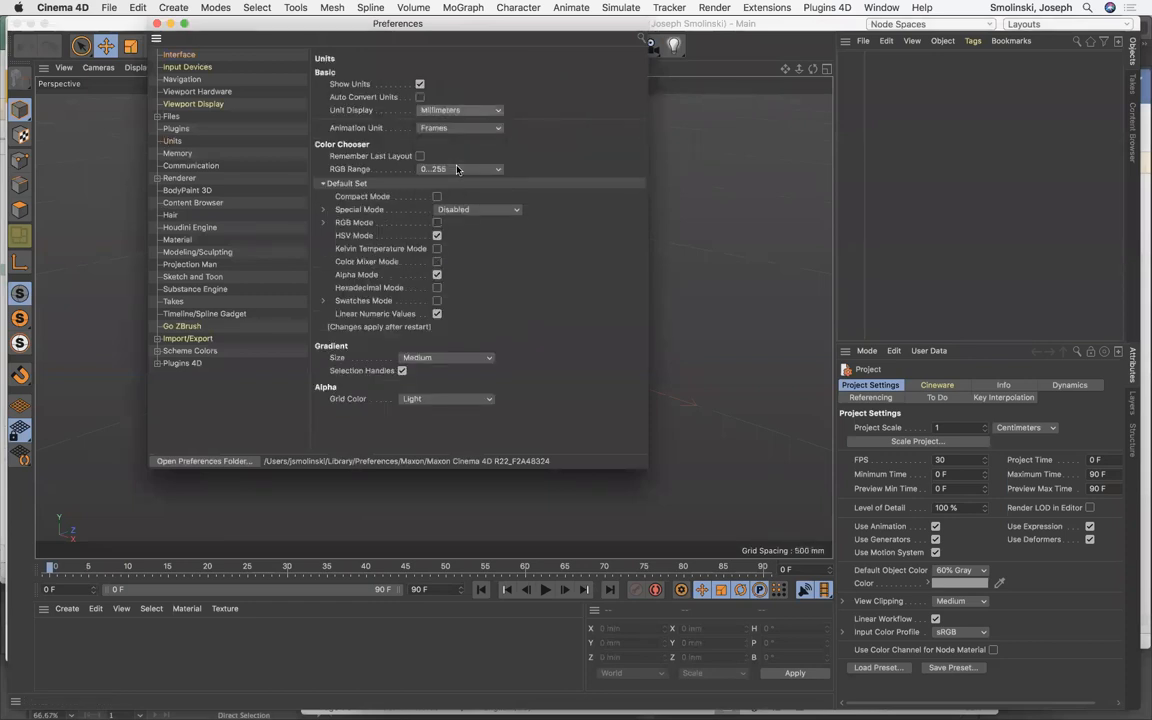
pyautogui.click(172, 140)
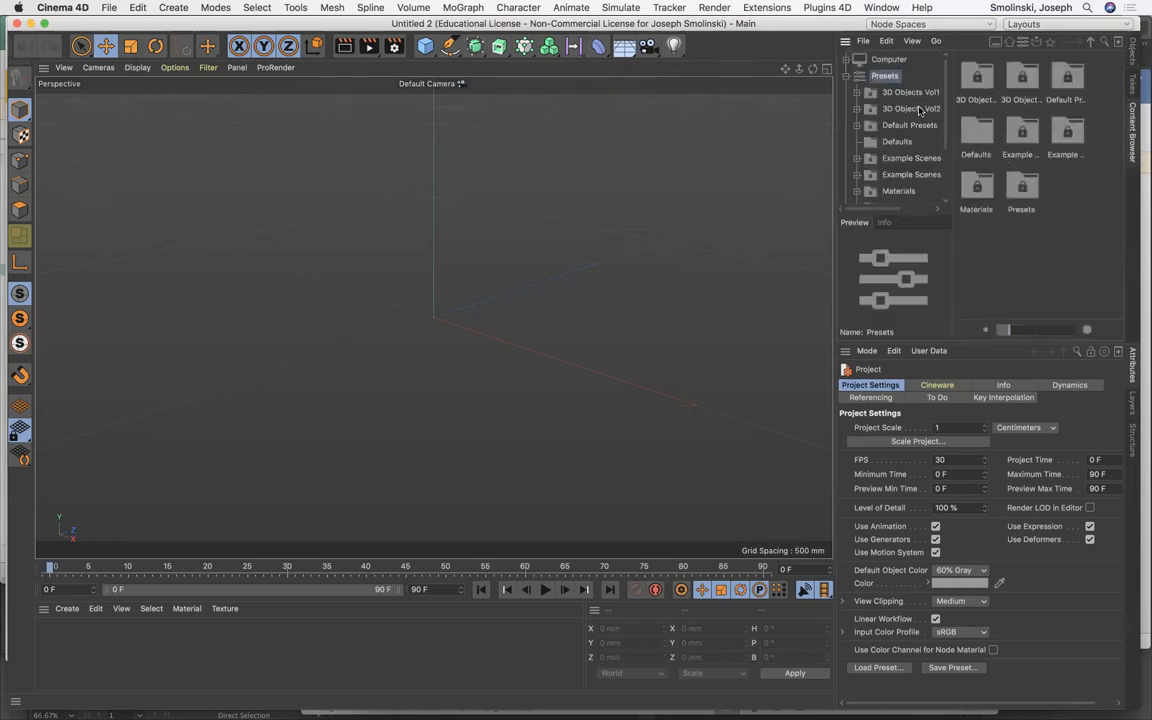
# Step: Bring the Generic Head Bust from the Sculpting Base Meshes presets into the scene
pyautogui.click(1022, 76)
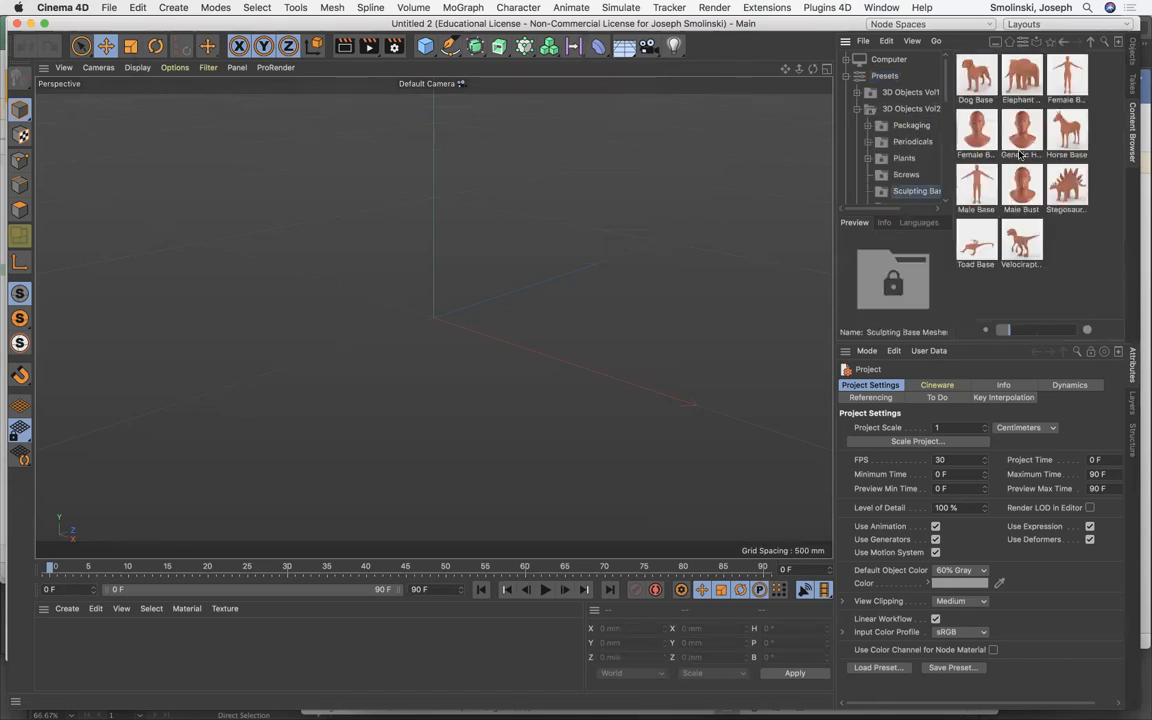
pyautogui.click(1020, 130)
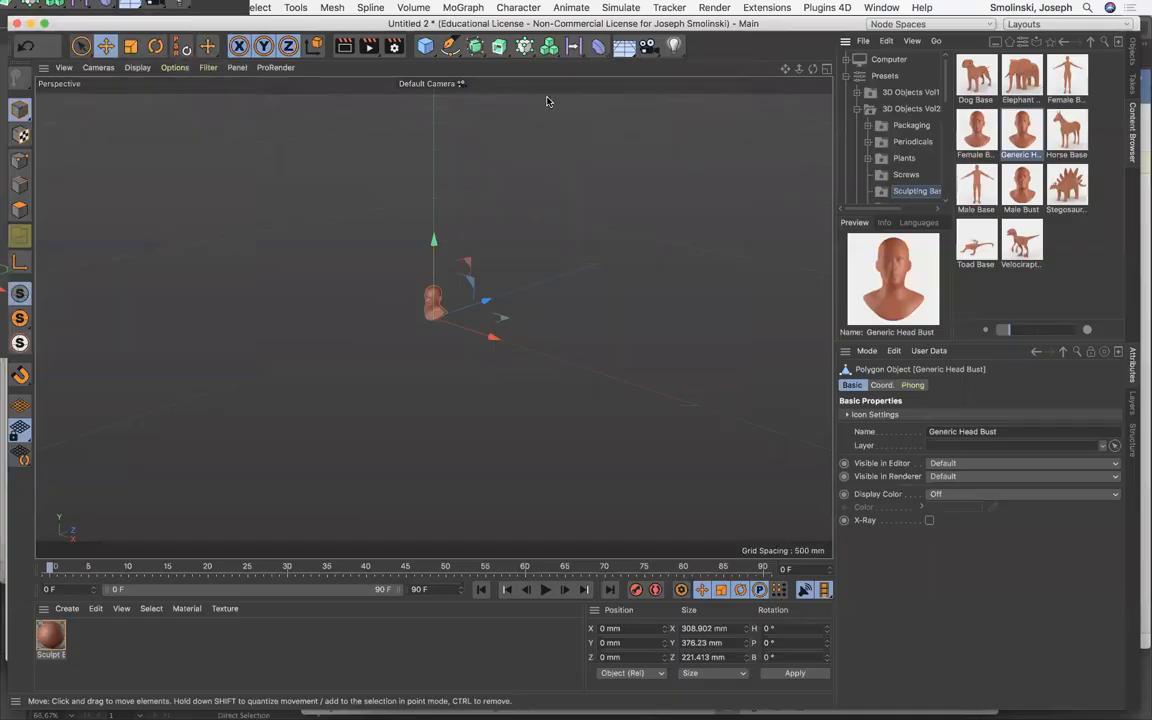
pyautogui.moveTo(252, 704)
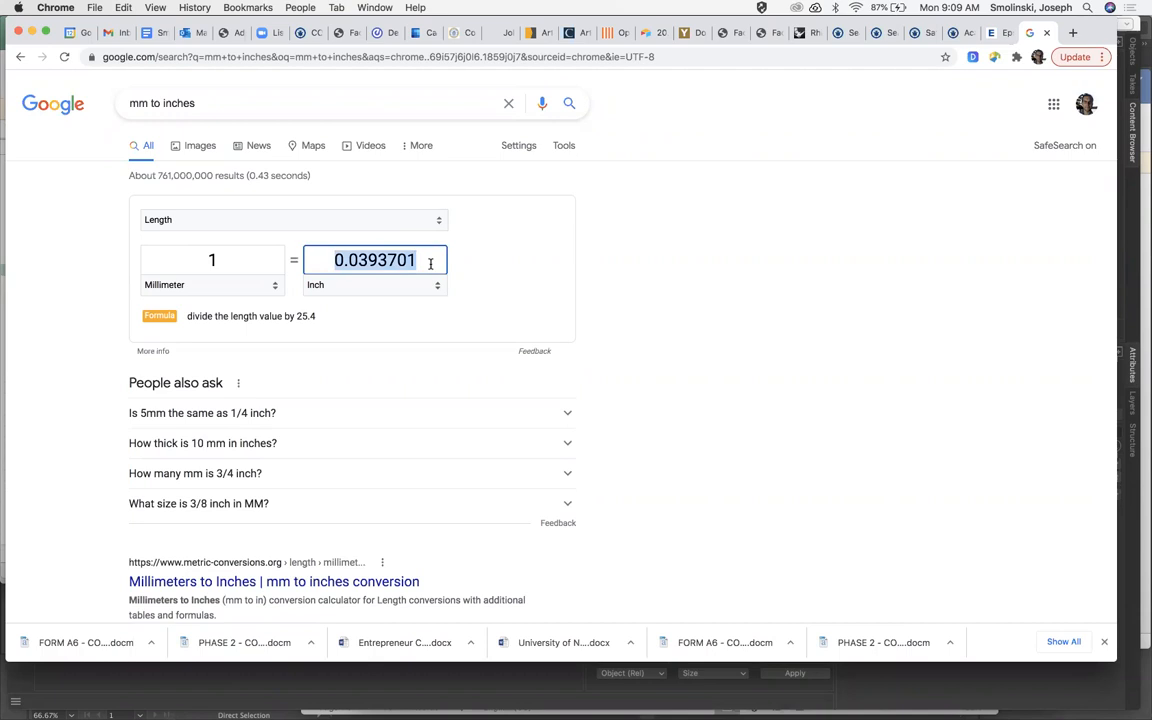
# Step: Enter 3, then 3.5, inches in Google's converter to get the millimetre equivalent
pyautogui.write('3')
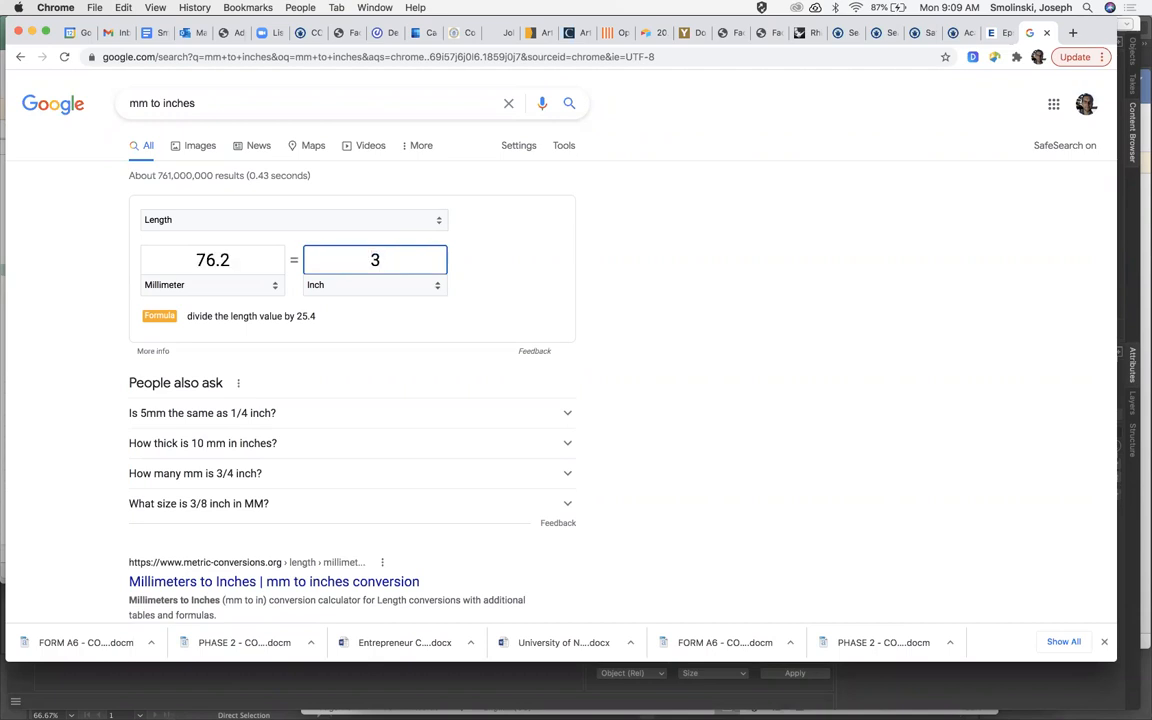
pyautogui.moveTo(300, 278)
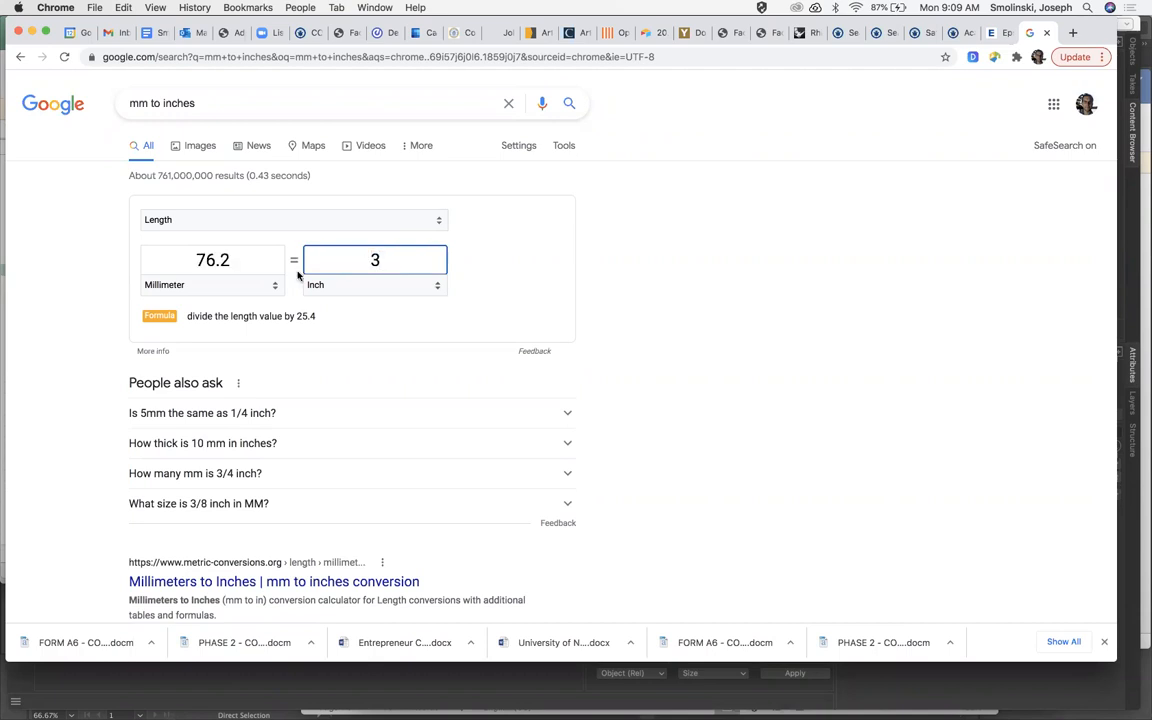
pyautogui.write('3.5')
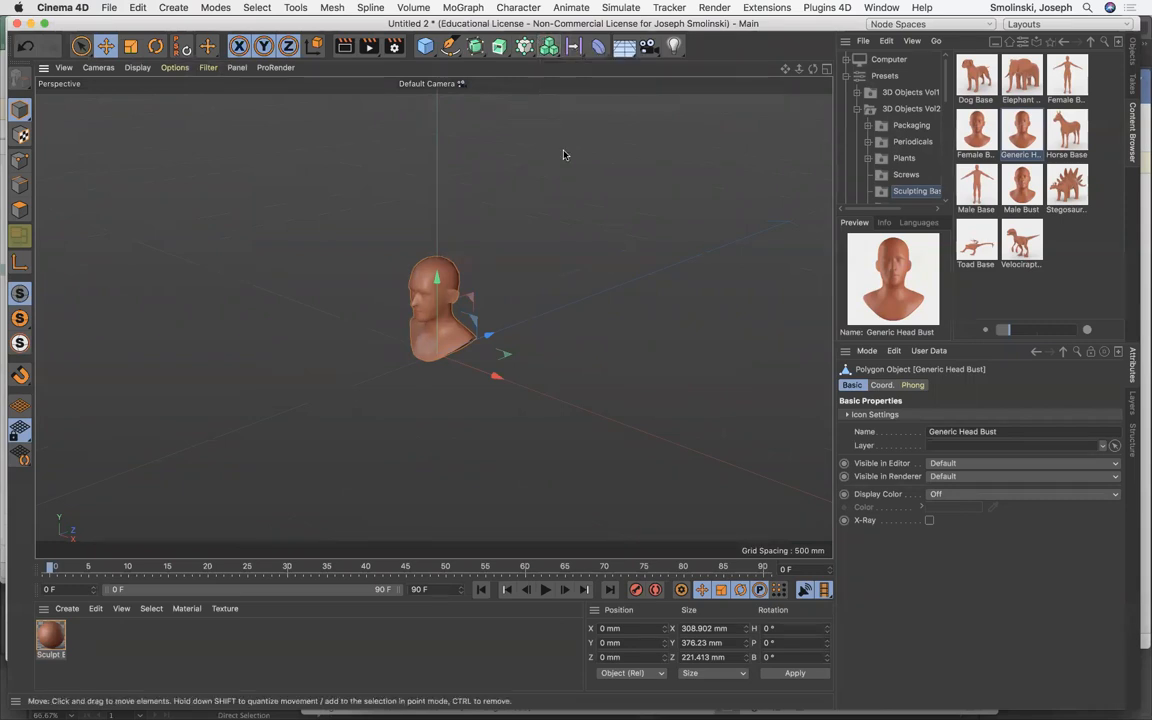
pyautogui.moveTo(588, 258)
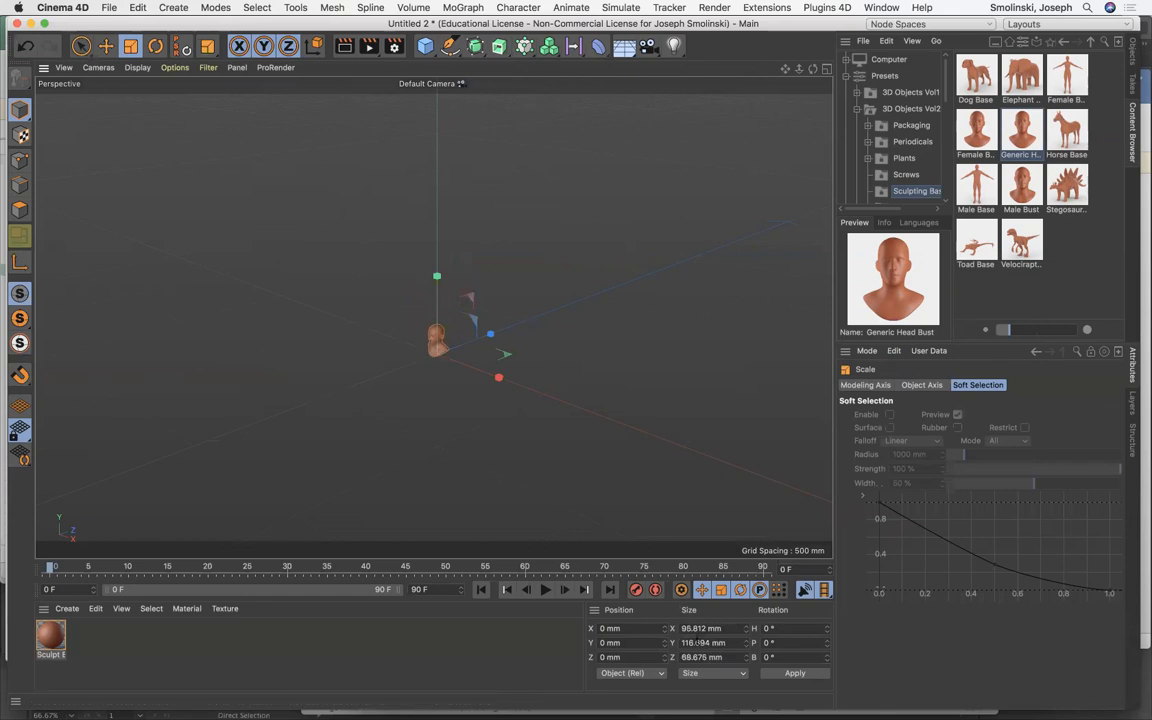
# Step: Scale the head bust down to roughly 74 × 90 × 53 mm
pyautogui.moveTo(490, 332); pyautogui.dragTo(480, 336)
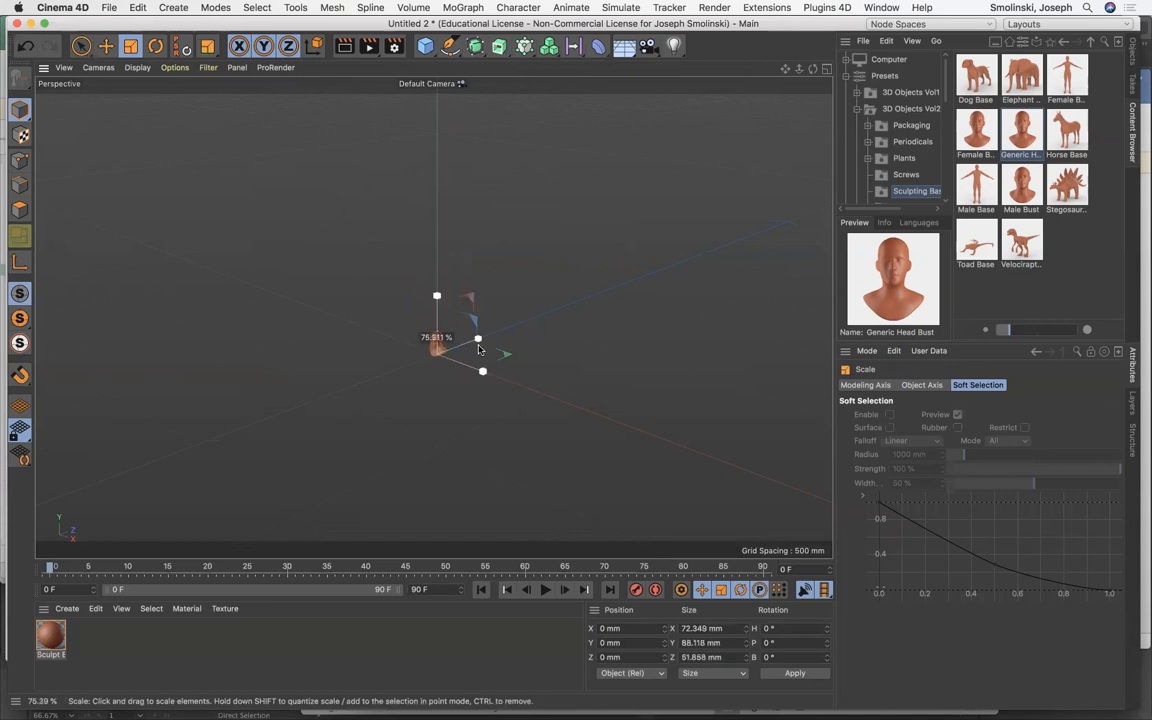
pyautogui.moveTo(478, 338); pyautogui.dragTo(490, 344)
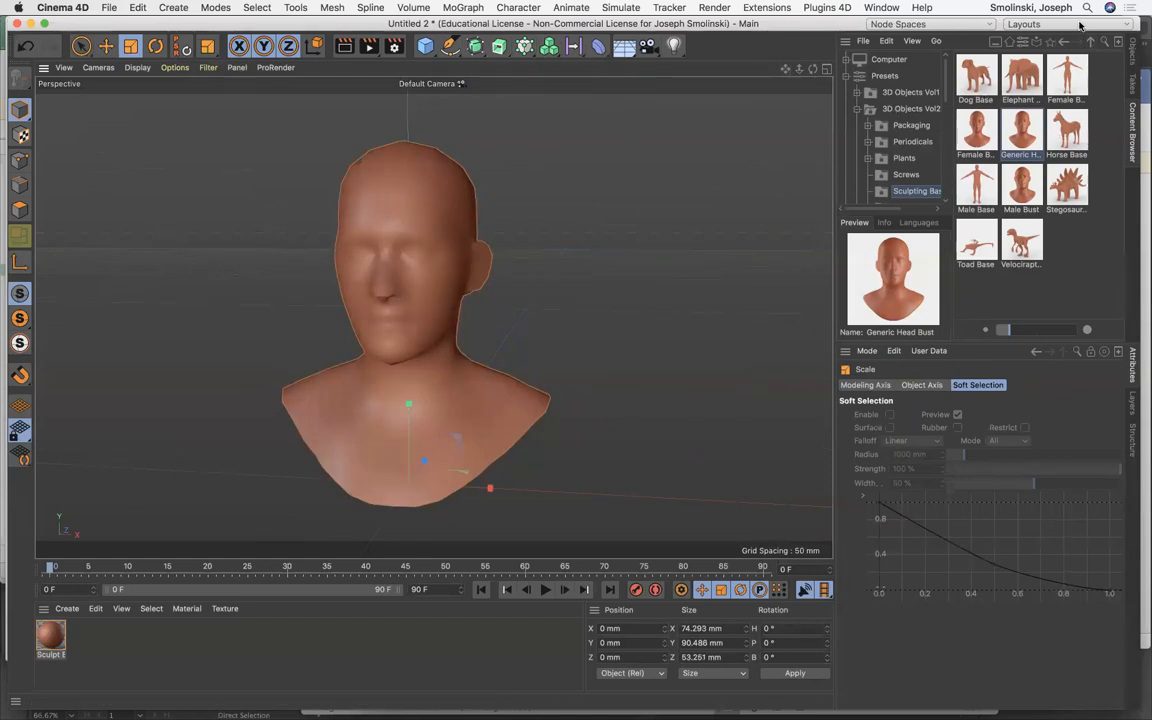
# Step: Switch to the Sculpt layout, show polygon lines, and subdivide the head bust to level 3
pyautogui.click(1024, 24)
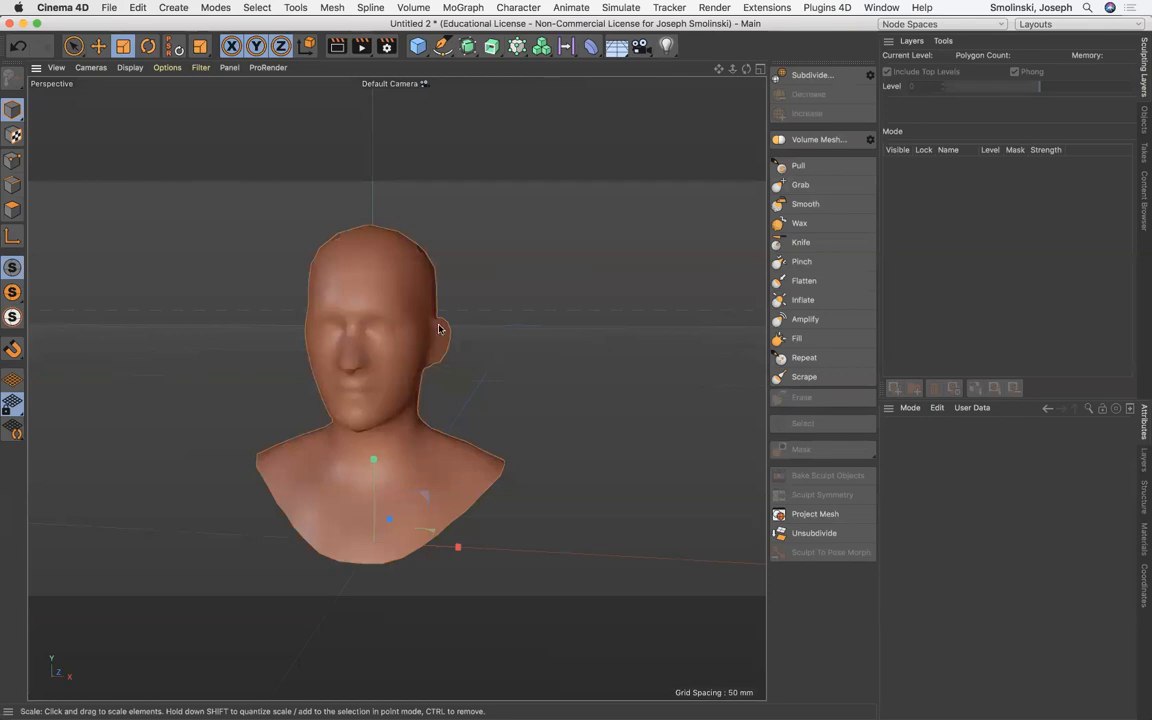
pyautogui.moveTo(448, 308)
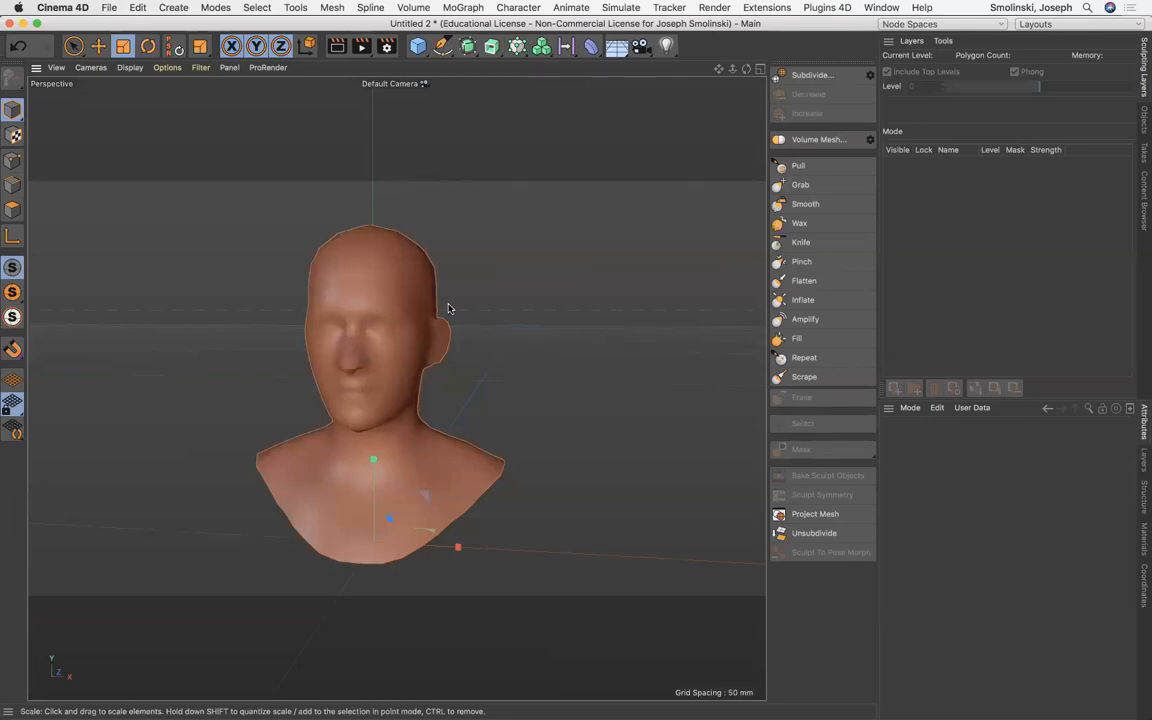
pyautogui.click(128, 68)
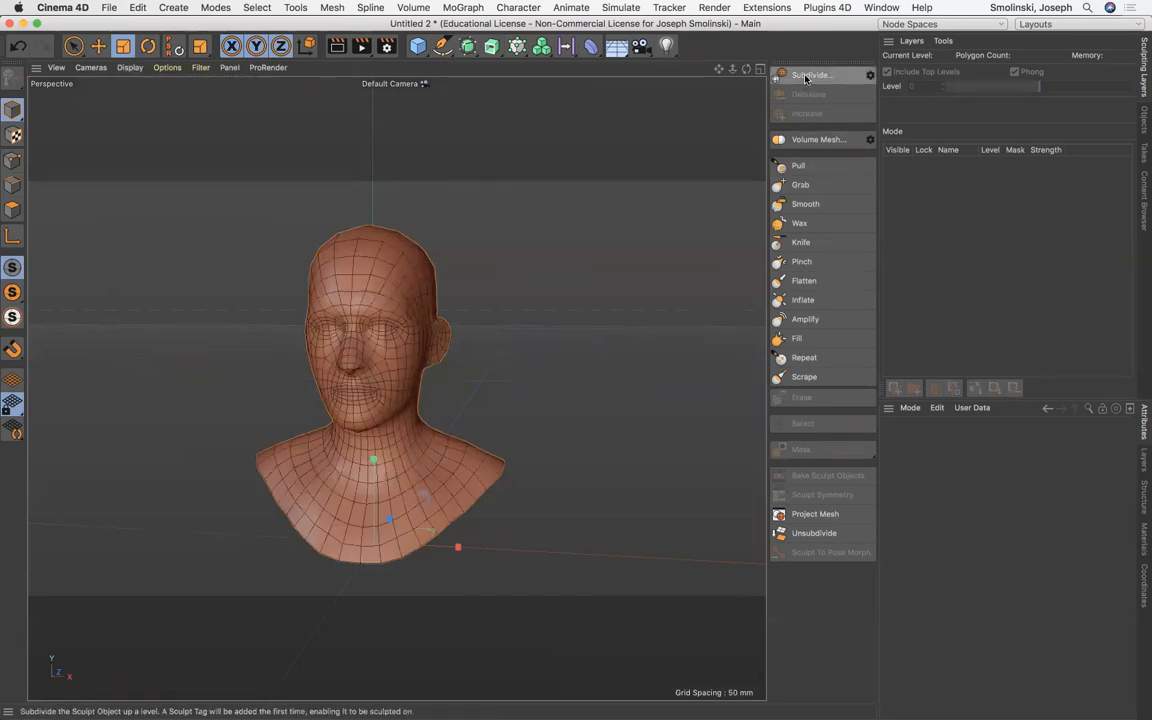
pyautogui.click(812, 76)
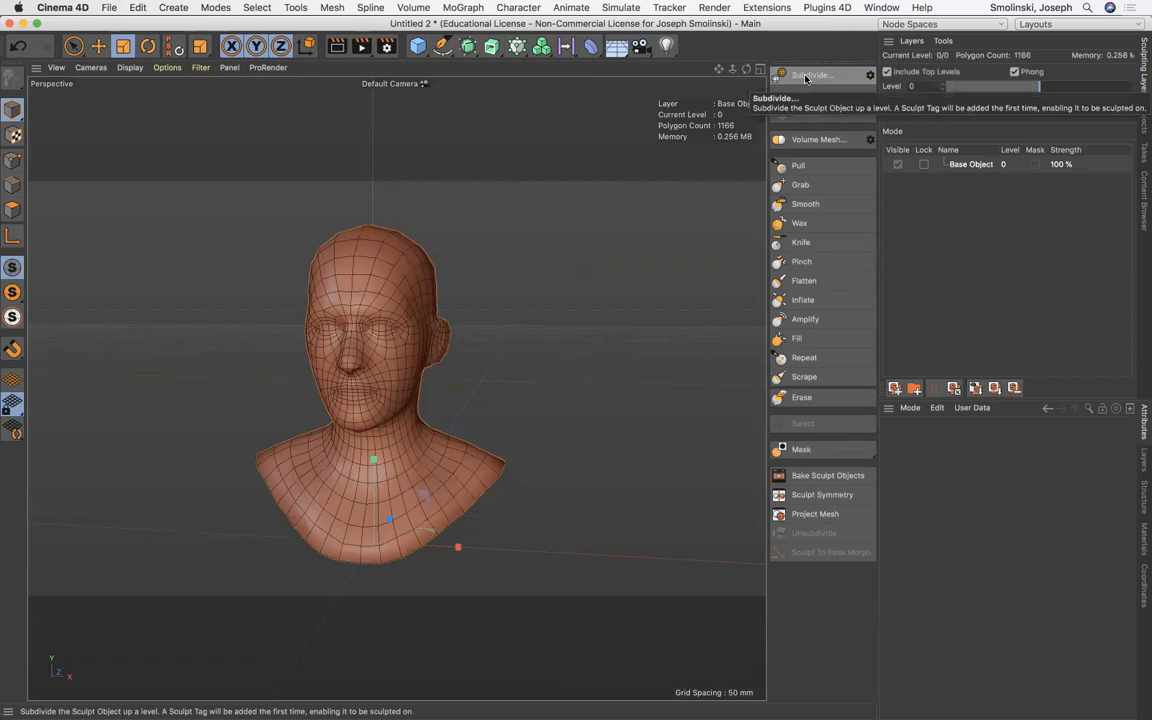
pyautogui.click(810, 76)
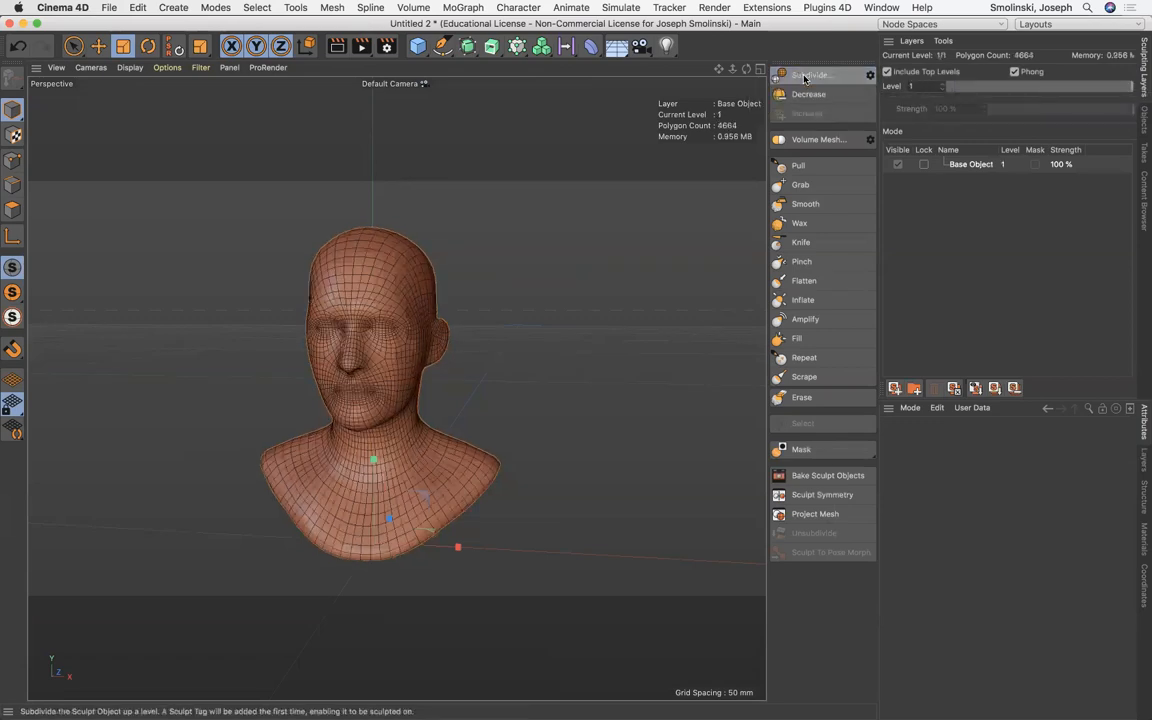
pyautogui.click(810, 74)
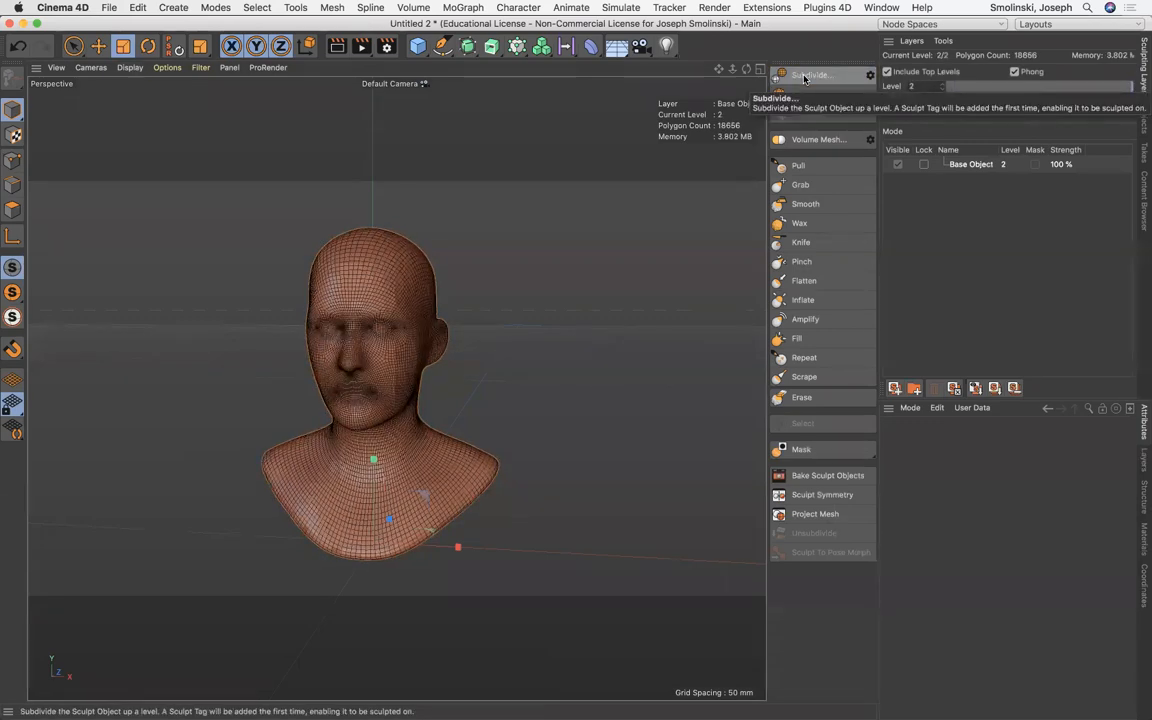
pyautogui.click(812, 74)
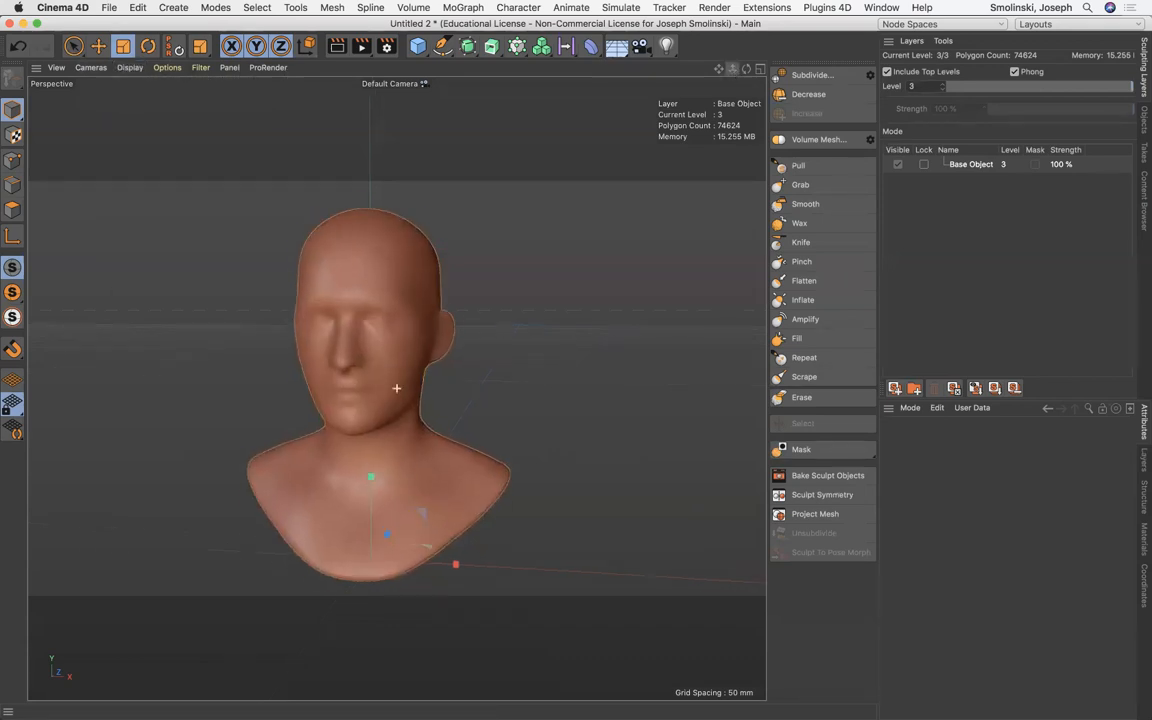
pyautogui.moveTo(818, 262)
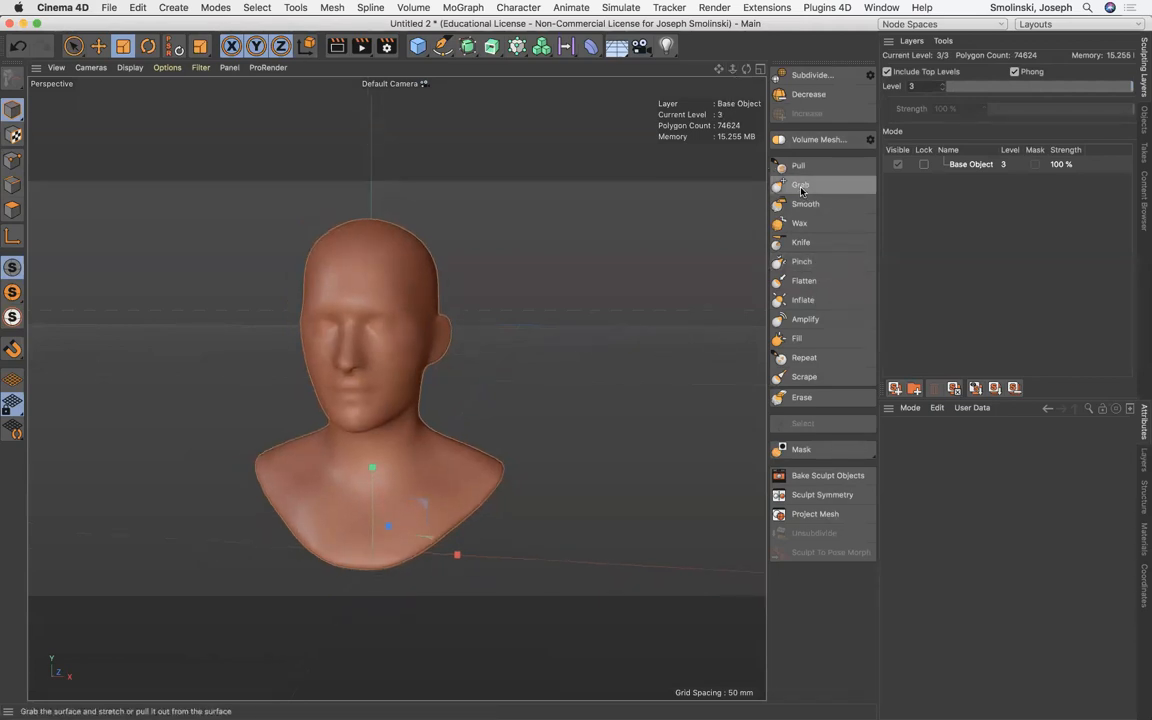
# Step: Select the Grab brush and enable X (YZ) mirror symmetry for its strokes
pyautogui.click(800, 184)
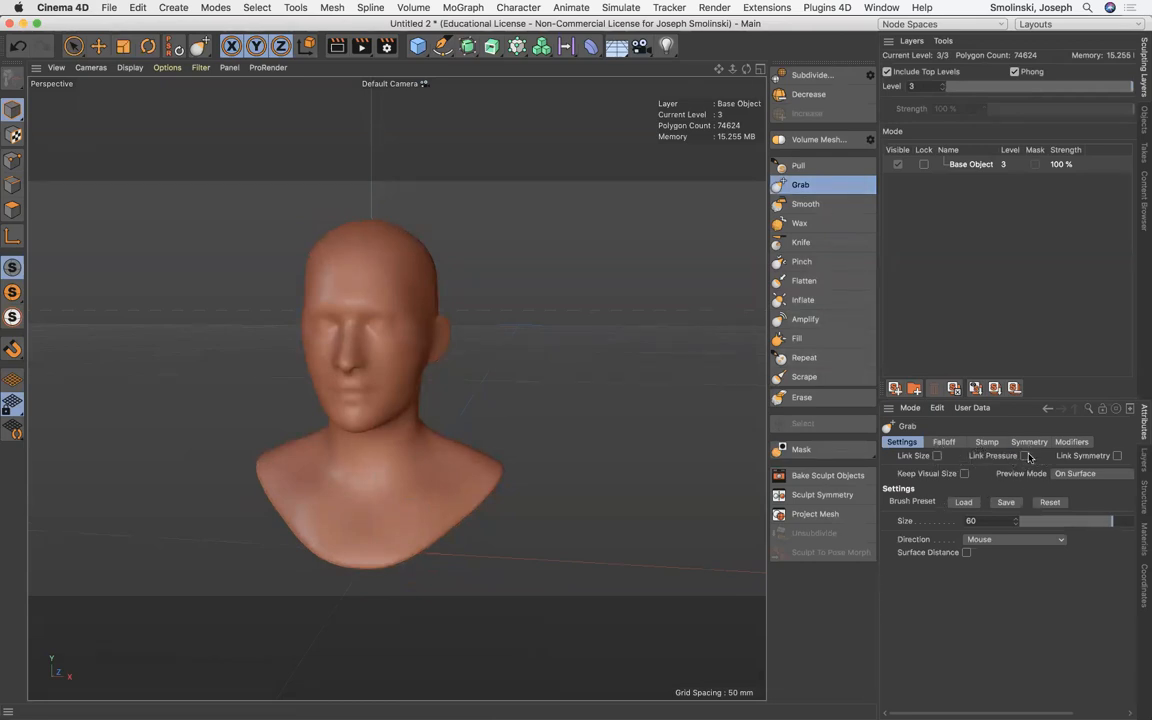
pyautogui.click(1028, 442)
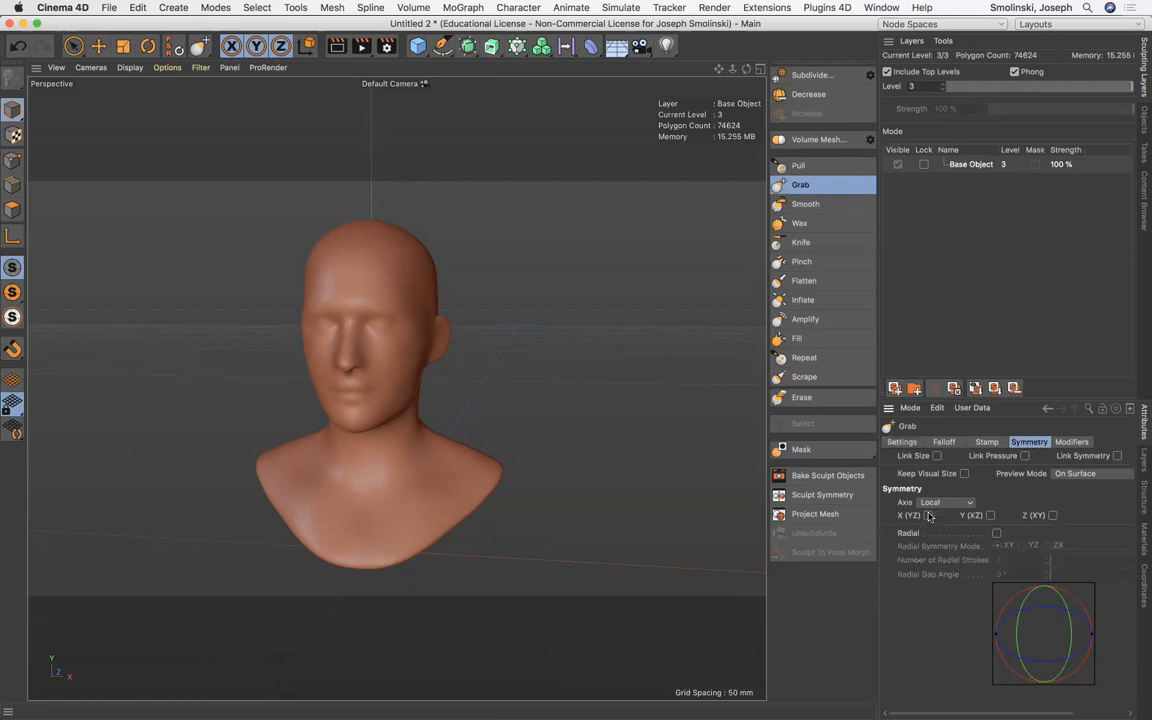
pyautogui.click(928, 516)
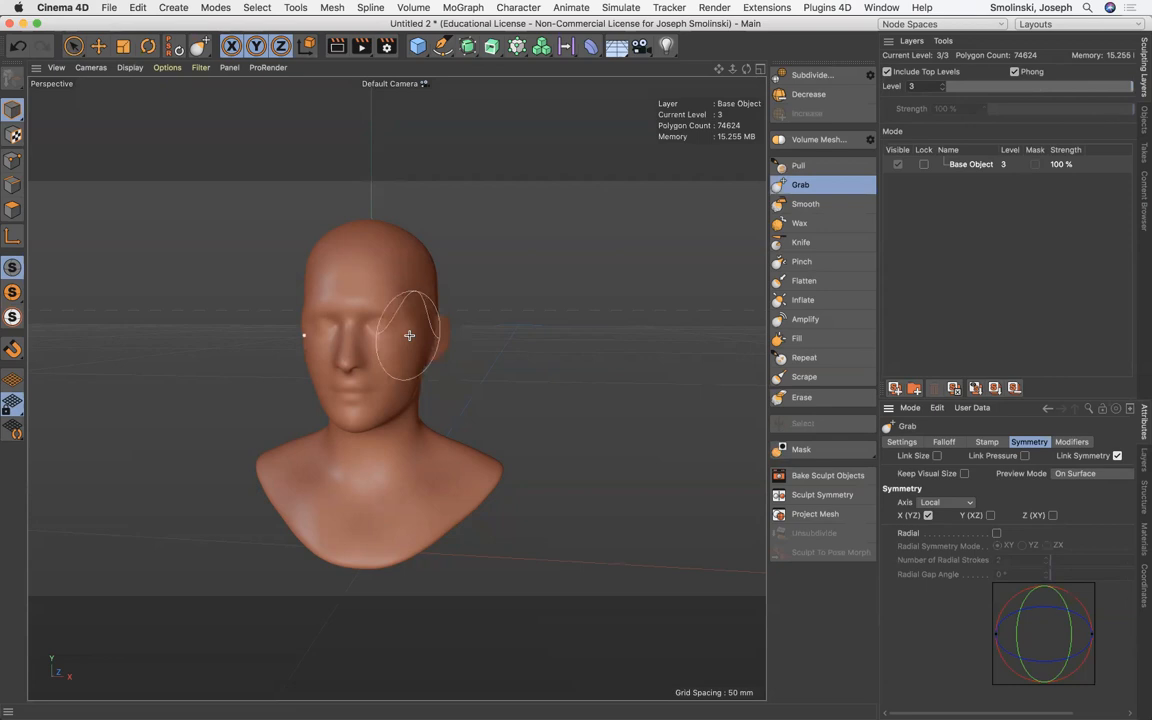
pyautogui.moveTo(804, 204)
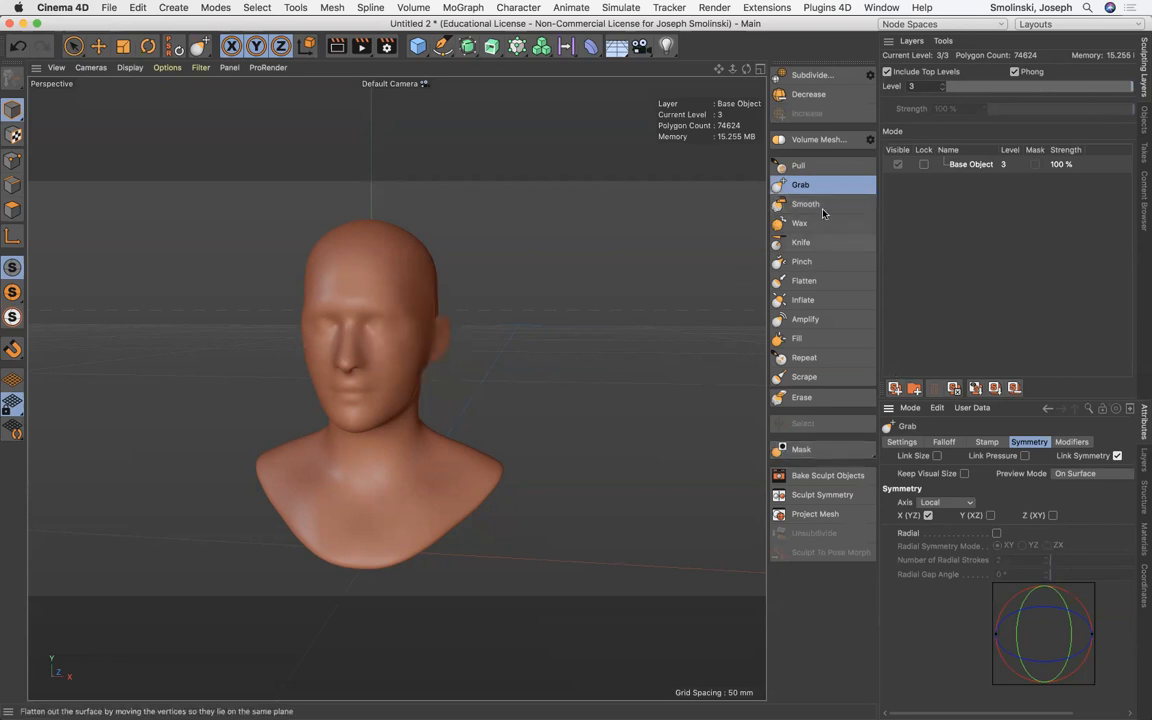
# Step: Raise the Grab brush Size from 60 to 90 in its Settings
pyautogui.click(900, 442)
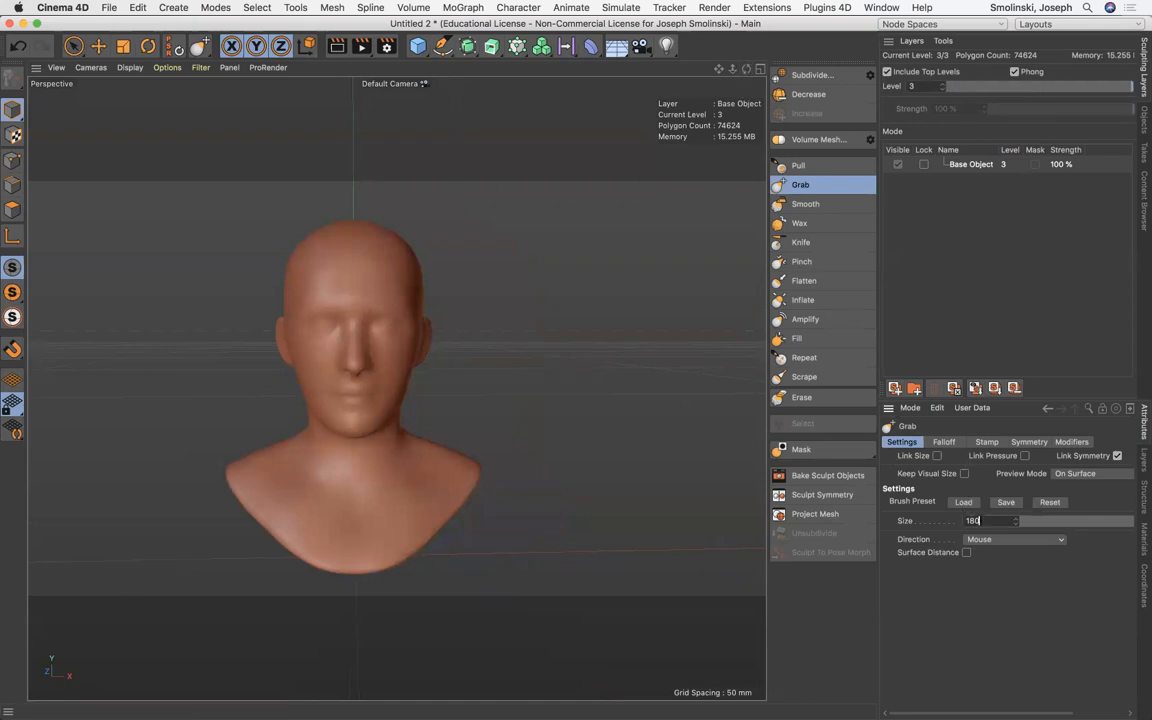
pyautogui.write('90')
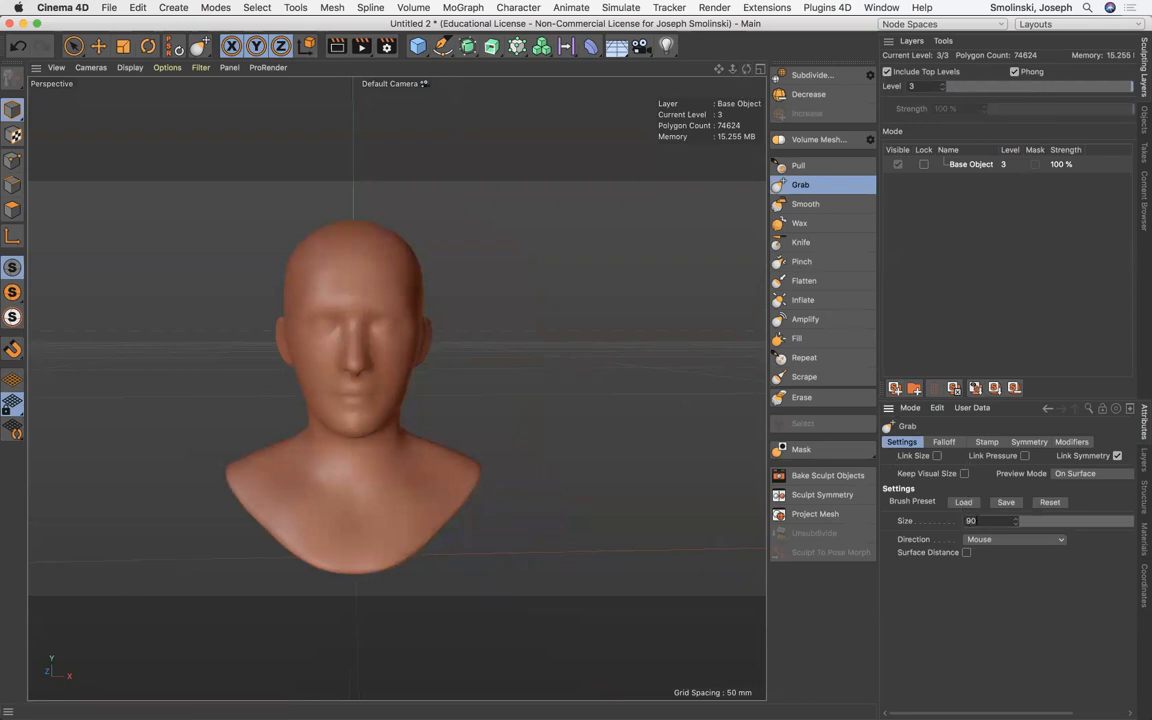
pyautogui.moveTo(400, 388)
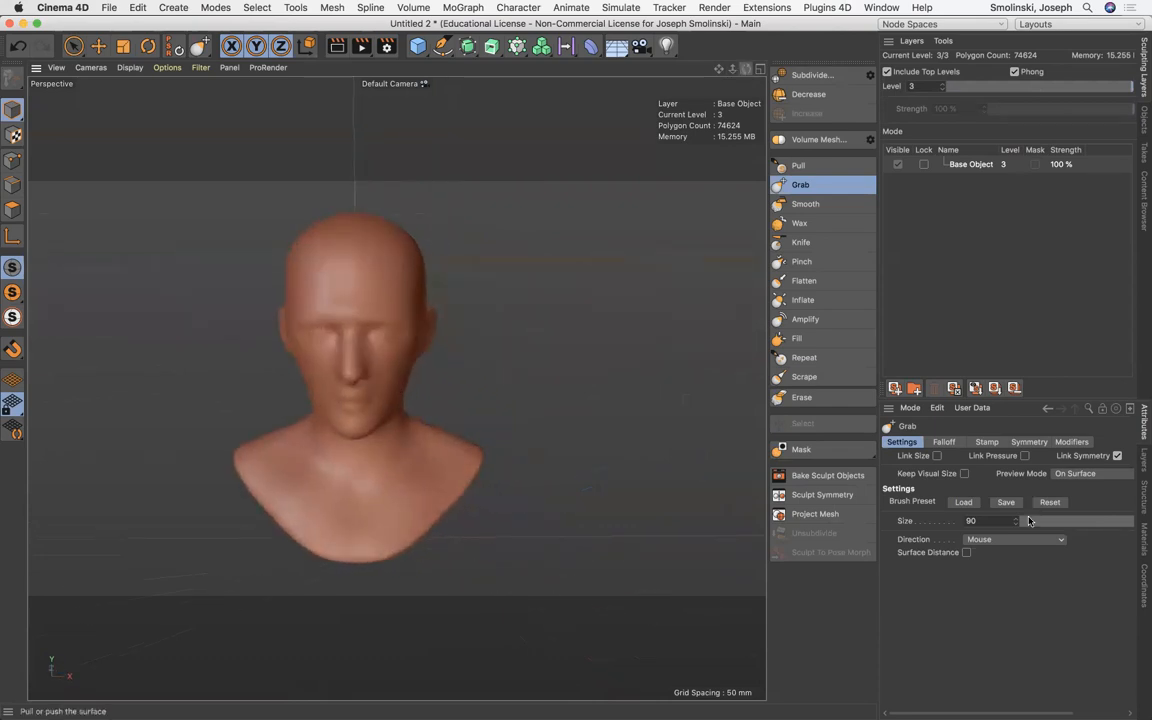
# Step: Drop the Grab brush size to 30 for face refinement, then pick the Knife brush
pyautogui.click(990, 520)
pyautogui.write('60')
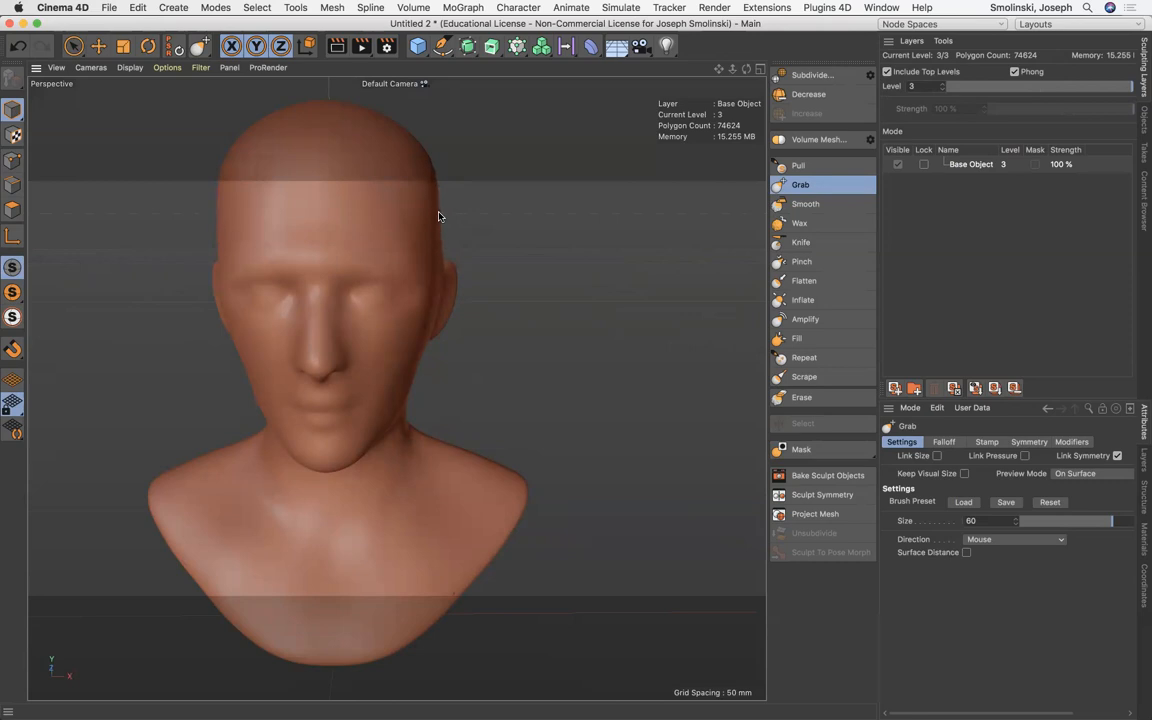
pyautogui.moveTo(404, 344)
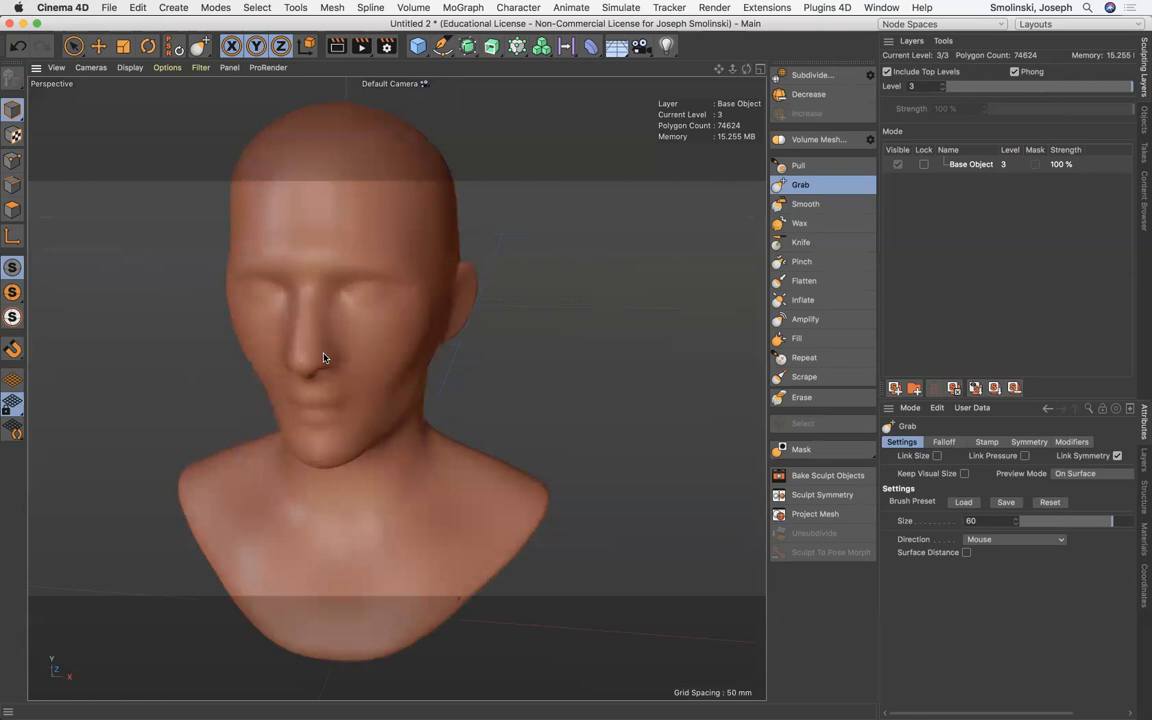
pyautogui.moveTo(880, 444)
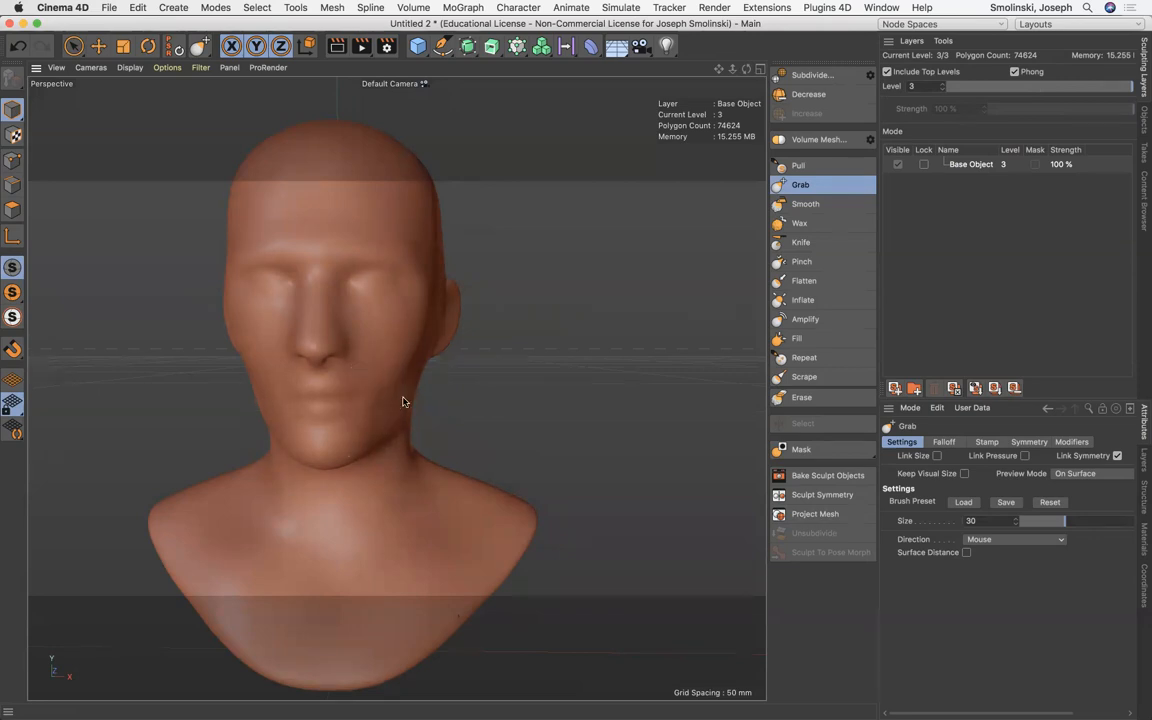
pyautogui.moveTo(428, 284)
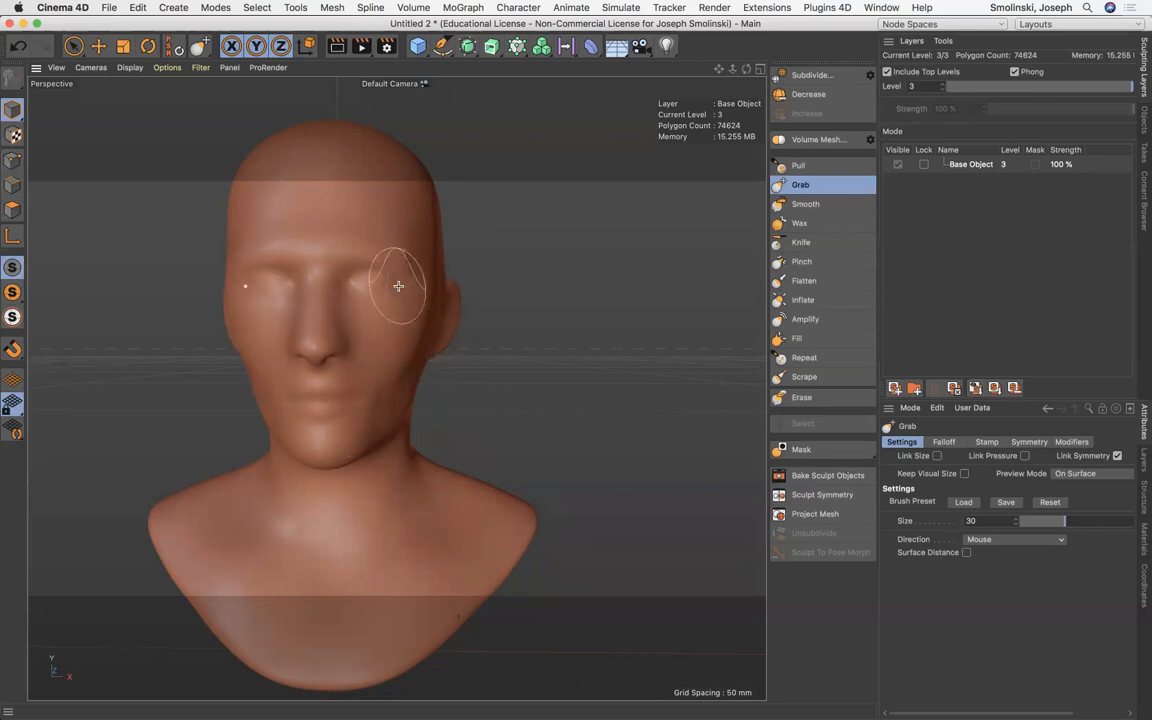
pyautogui.moveTo(800, 222)
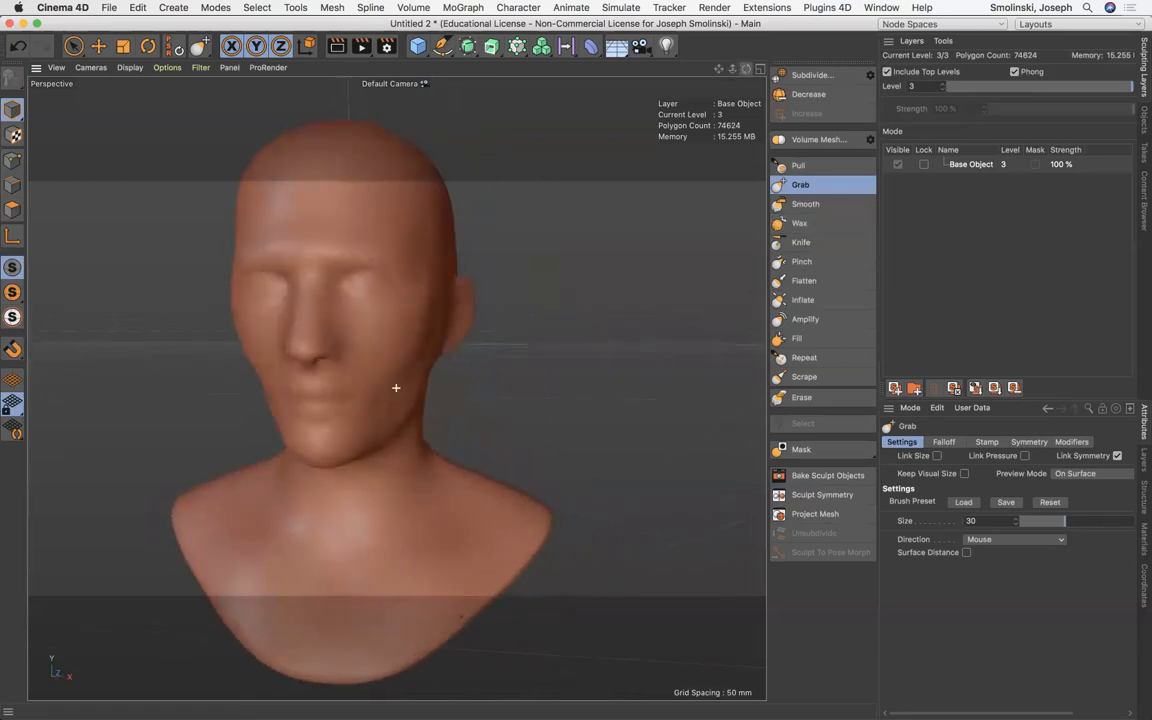
pyautogui.click(800, 242)
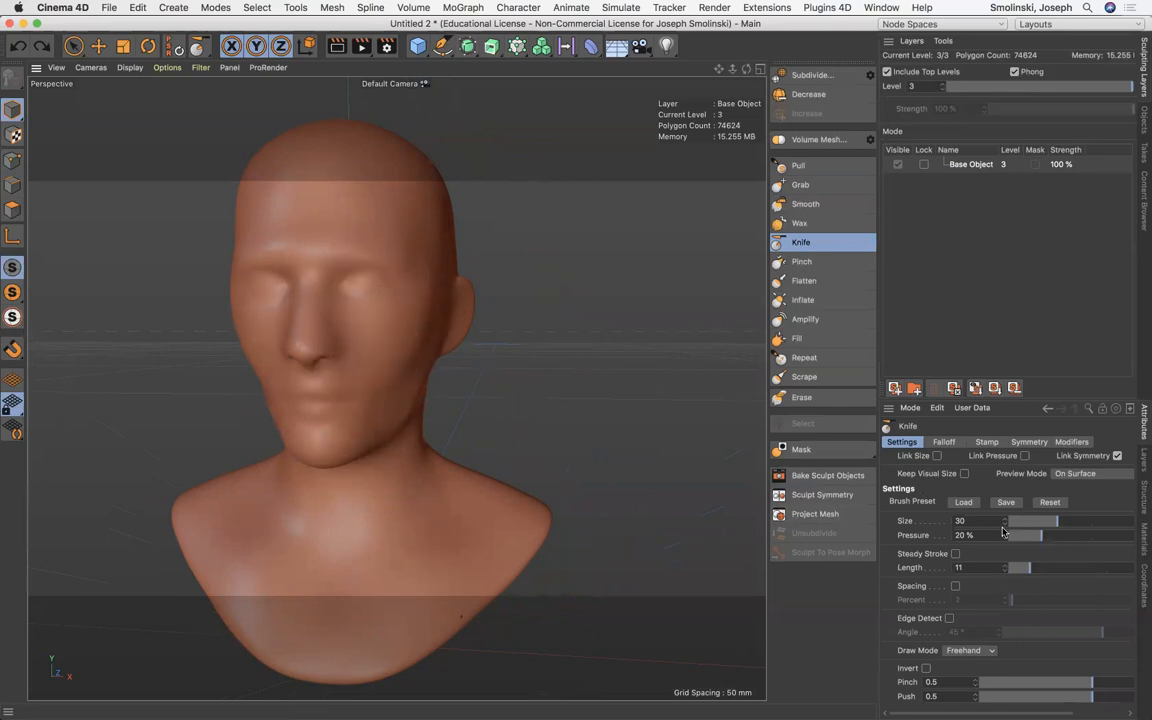
# Step: Cut the mouth crease with the Knife brush and return to Grab for the lips
pyautogui.click(960, 520)
pyautogui.write('10')
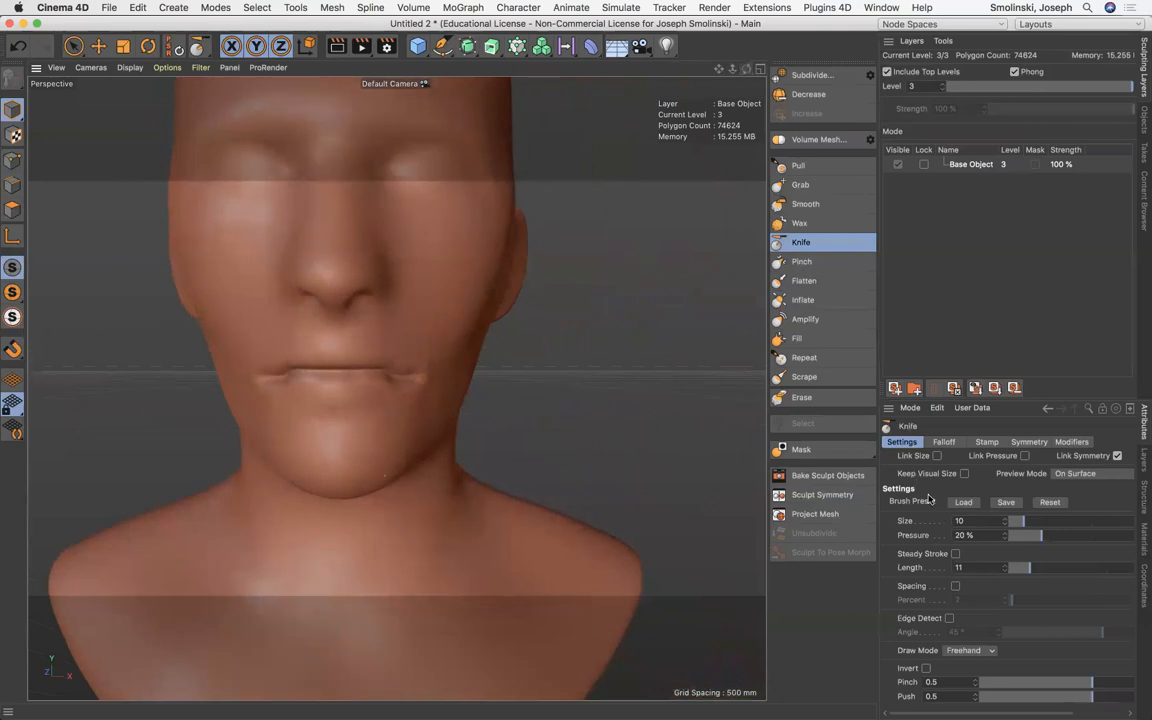
pyautogui.click(800, 184)
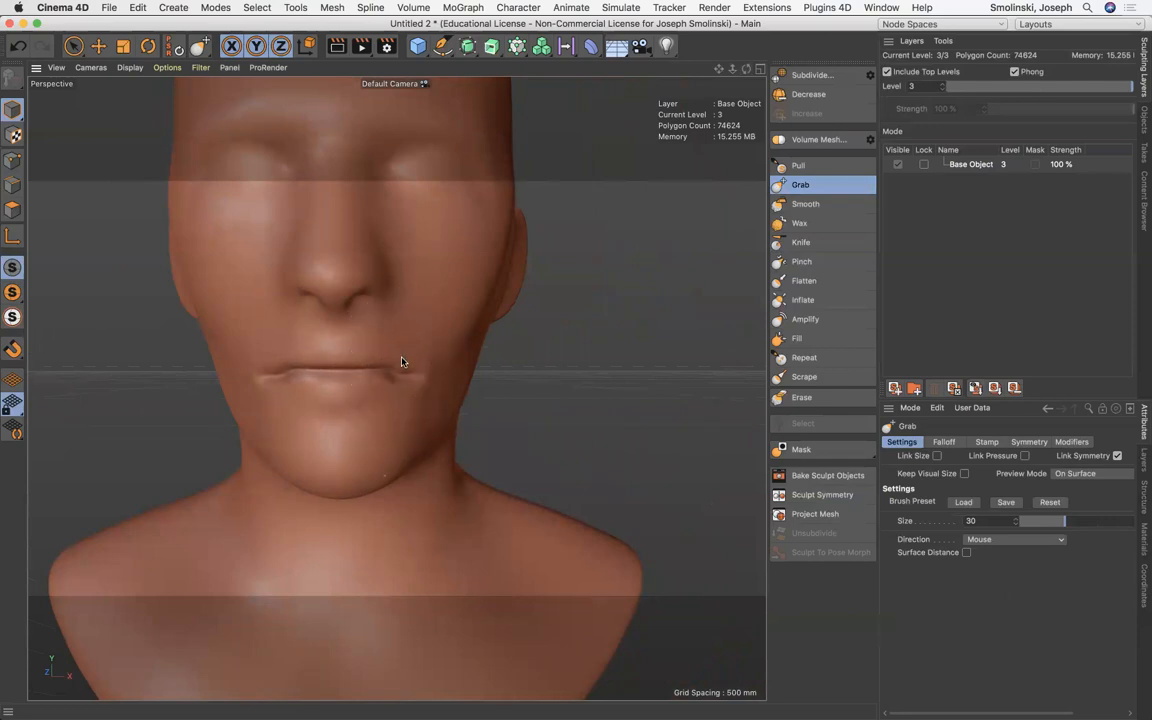
pyautogui.moveTo(804, 204)
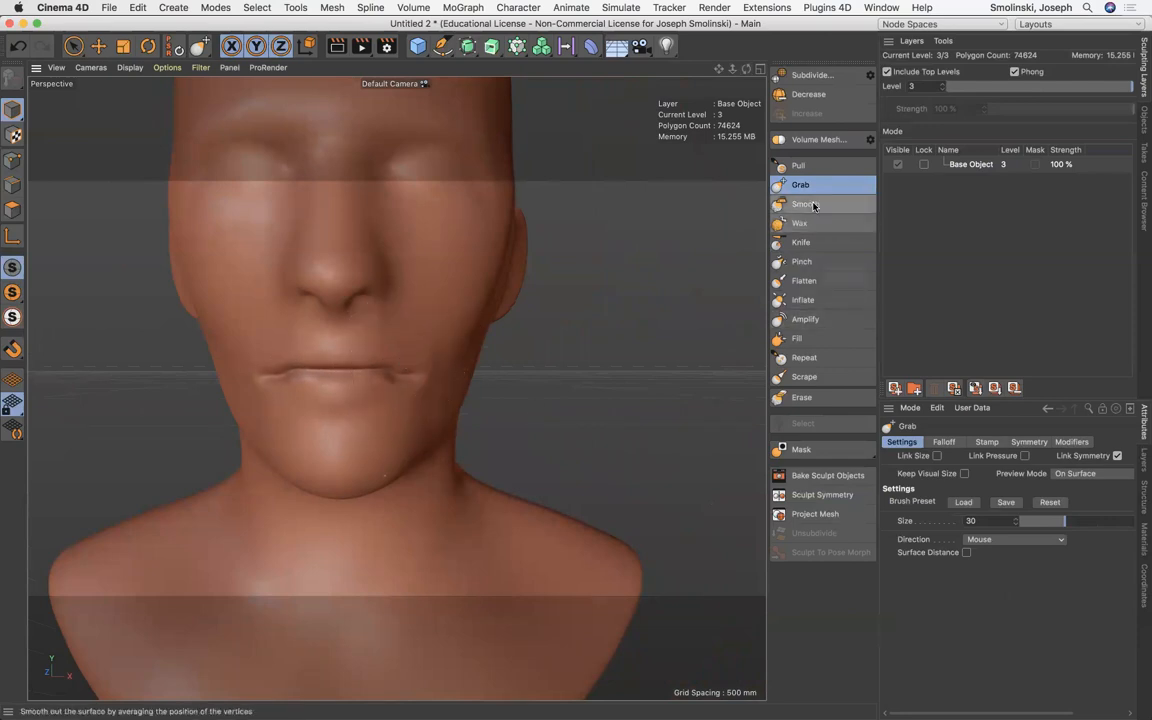
# Step: Select the Smooth brush and set its Pressure to about 21.4%
pyautogui.click(804, 204)
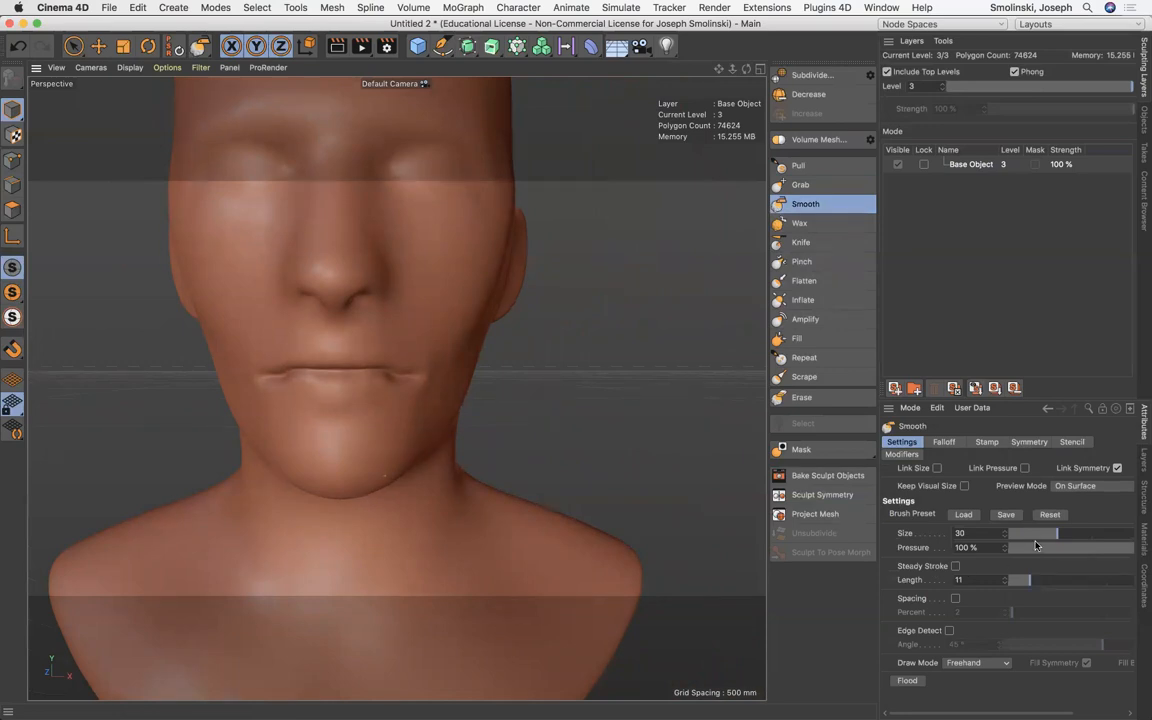
pyautogui.moveTo(1058, 548); pyautogui.dragTo(1018, 548)
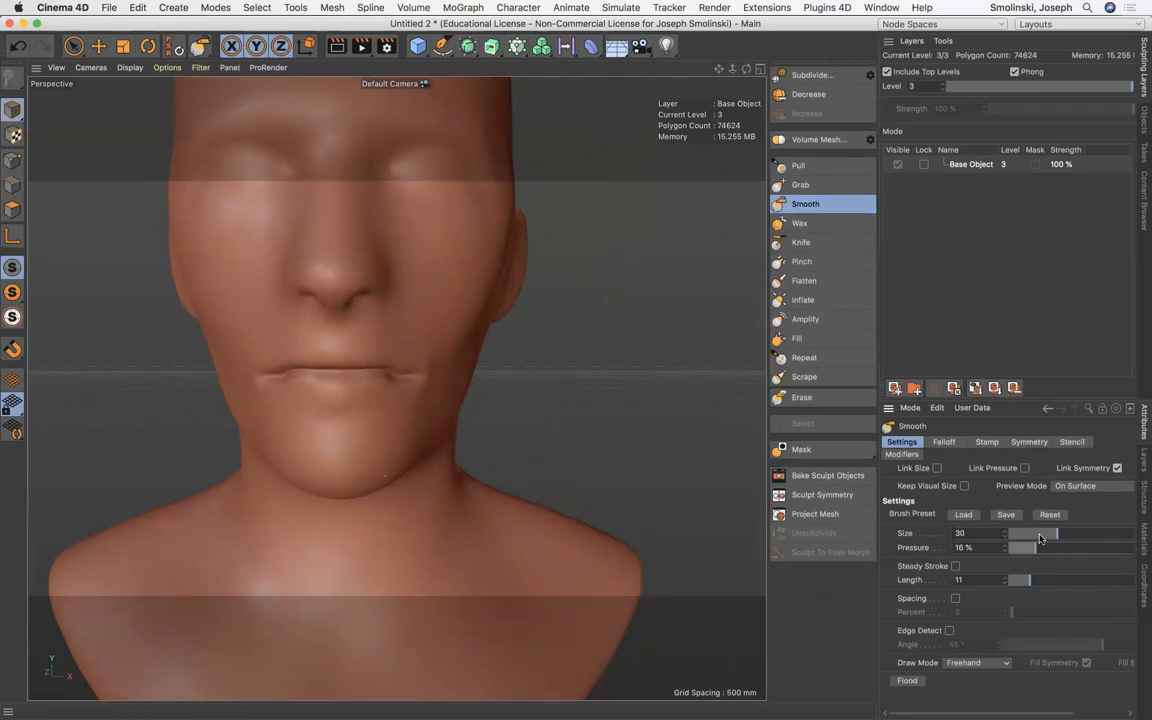
pyautogui.moveTo(1056, 532); pyautogui.dragTo(1016, 532)
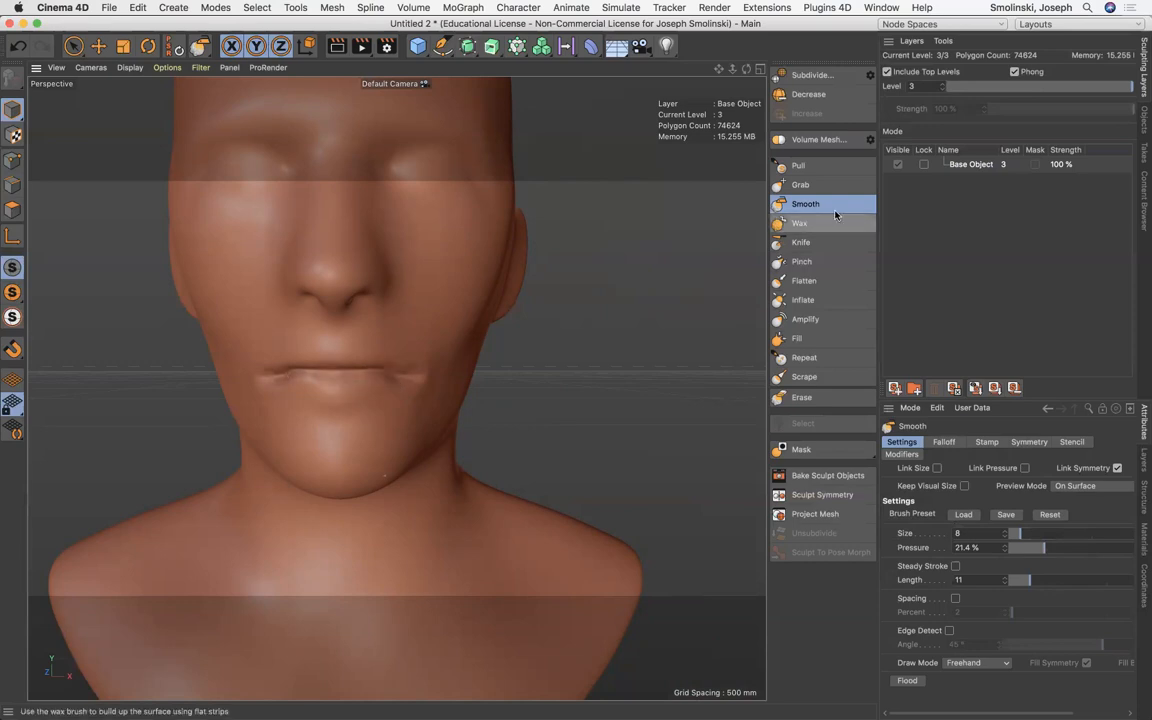
# Step: Select the Grab brush to adjust the softened lips
pyautogui.click(800, 184)
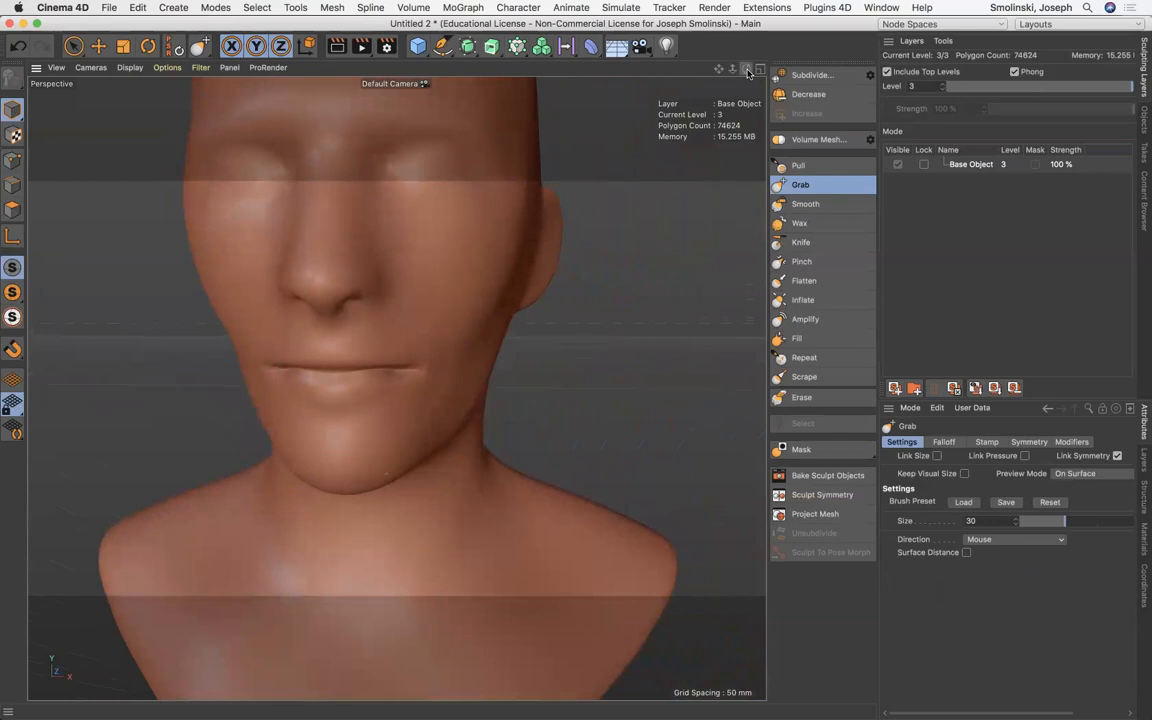
pyautogui.moveTo(420, 46)
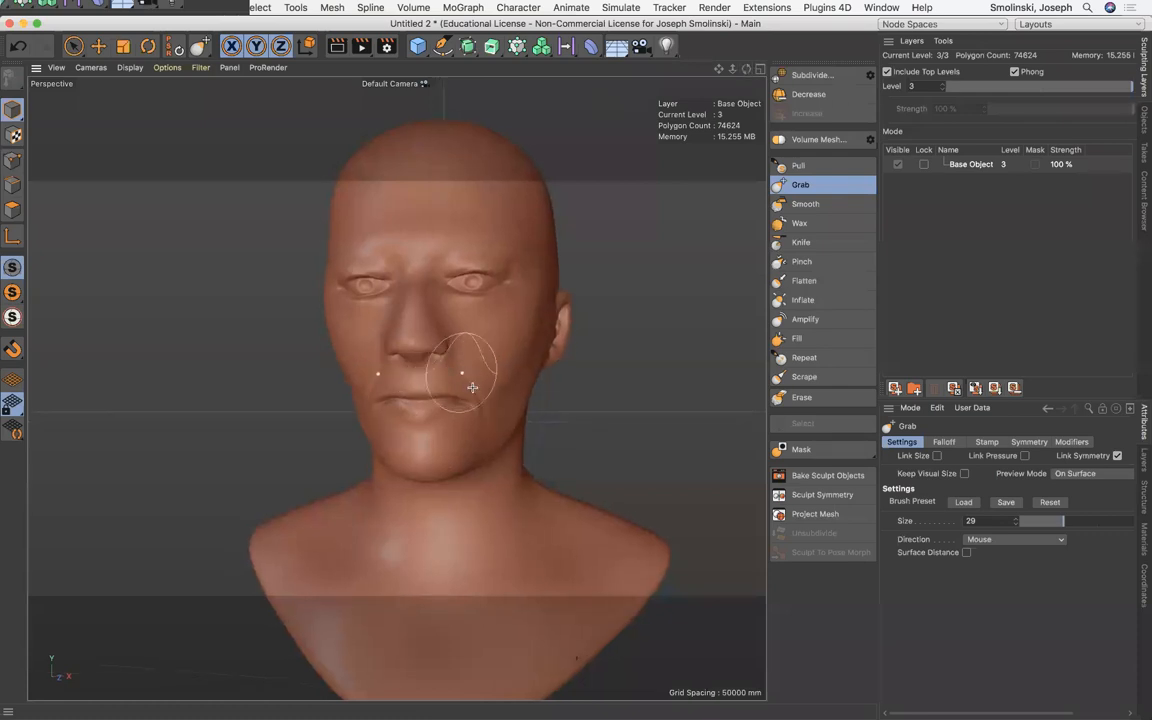
# Step: Reshape the cheek with Grab, then use an inverted Inflate brush to deepen the eye sockets before choosing Pull
pyautogui.moveTo(472, 388); pyautogui.dragTo(488, 408)
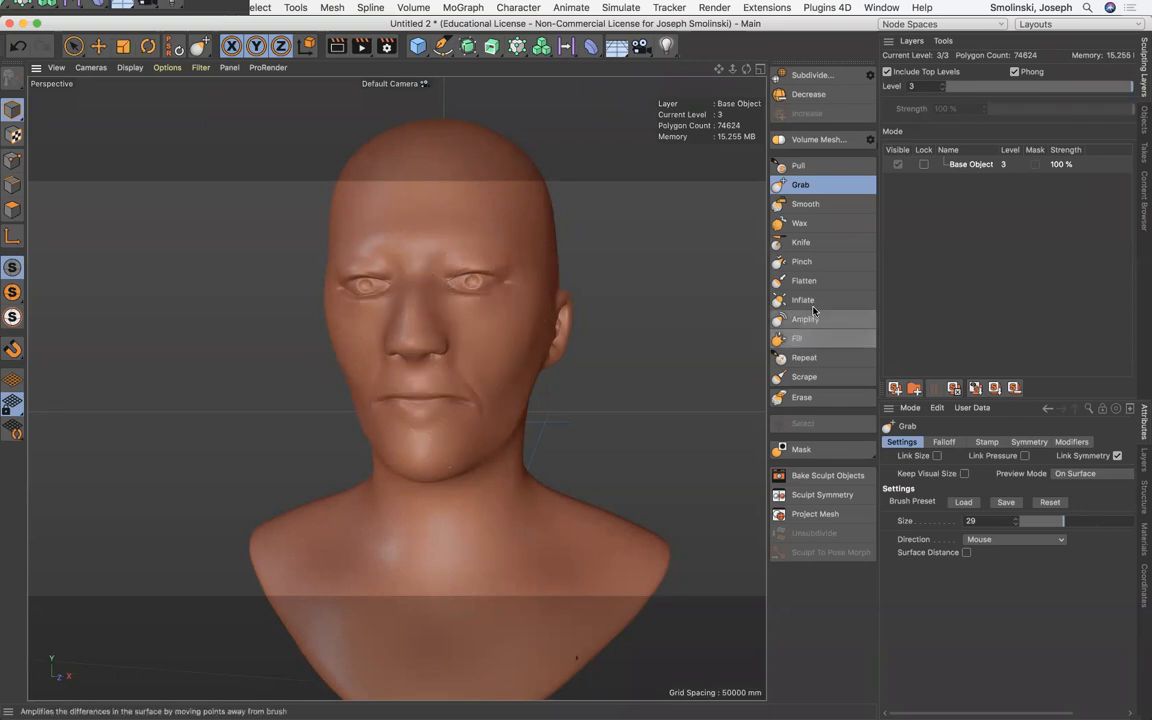
pyautogui.click(804, 300)
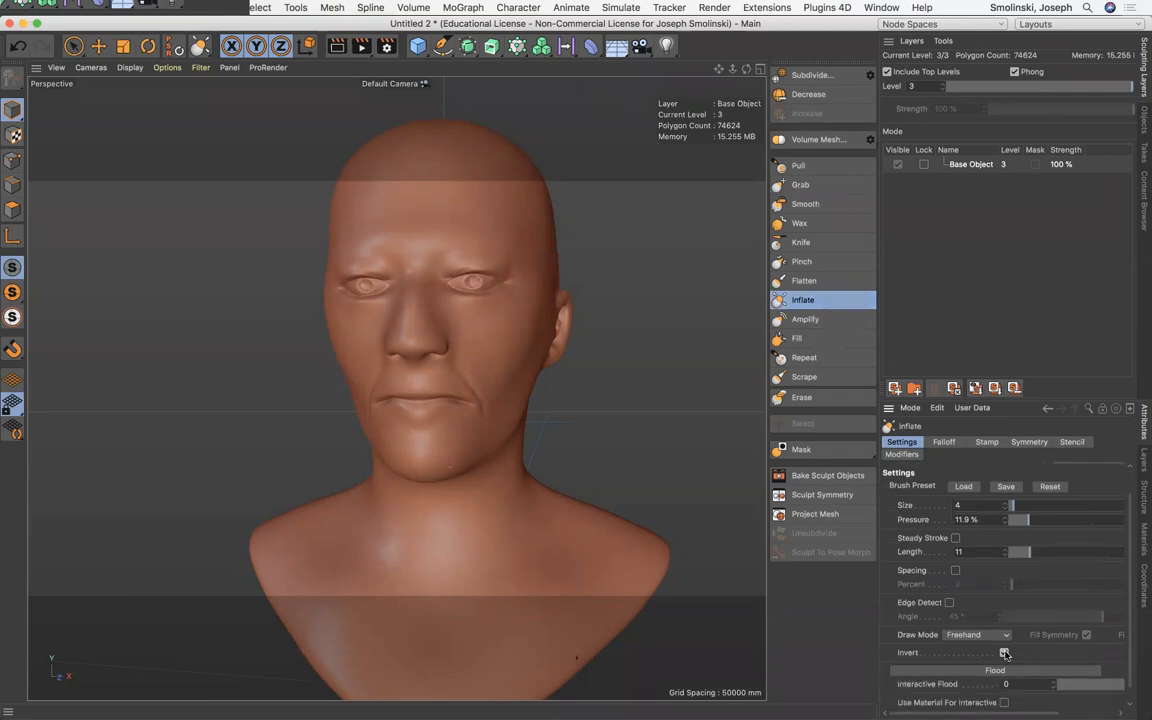
pyautogui.click(1004, 652)
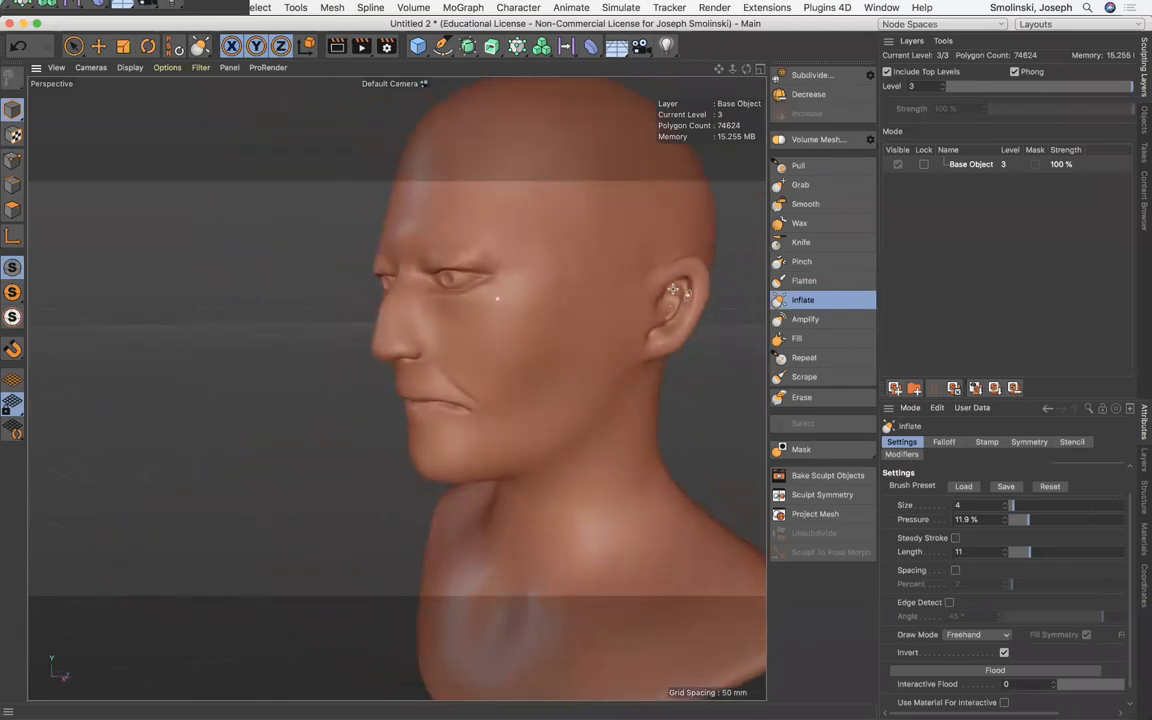
pyautogui.click(798, 164)
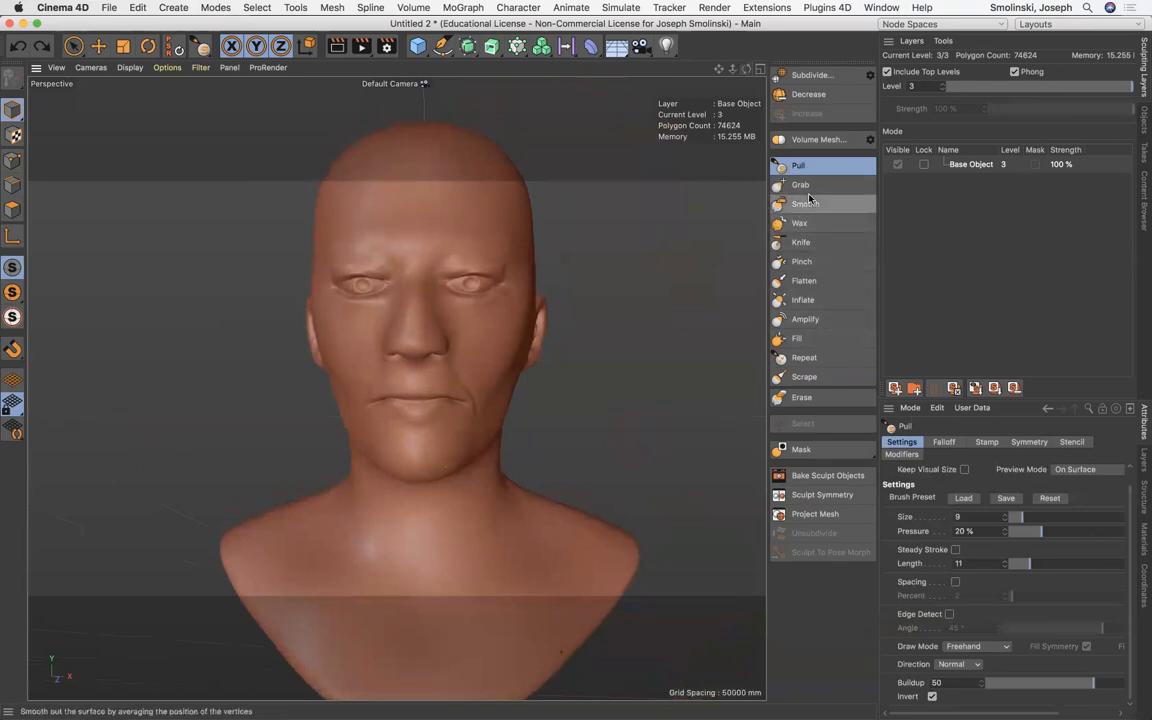
# Step: With a large Grab brush and symmetry off, bend the top of the head to one side
pyautogui.click(800, 184)
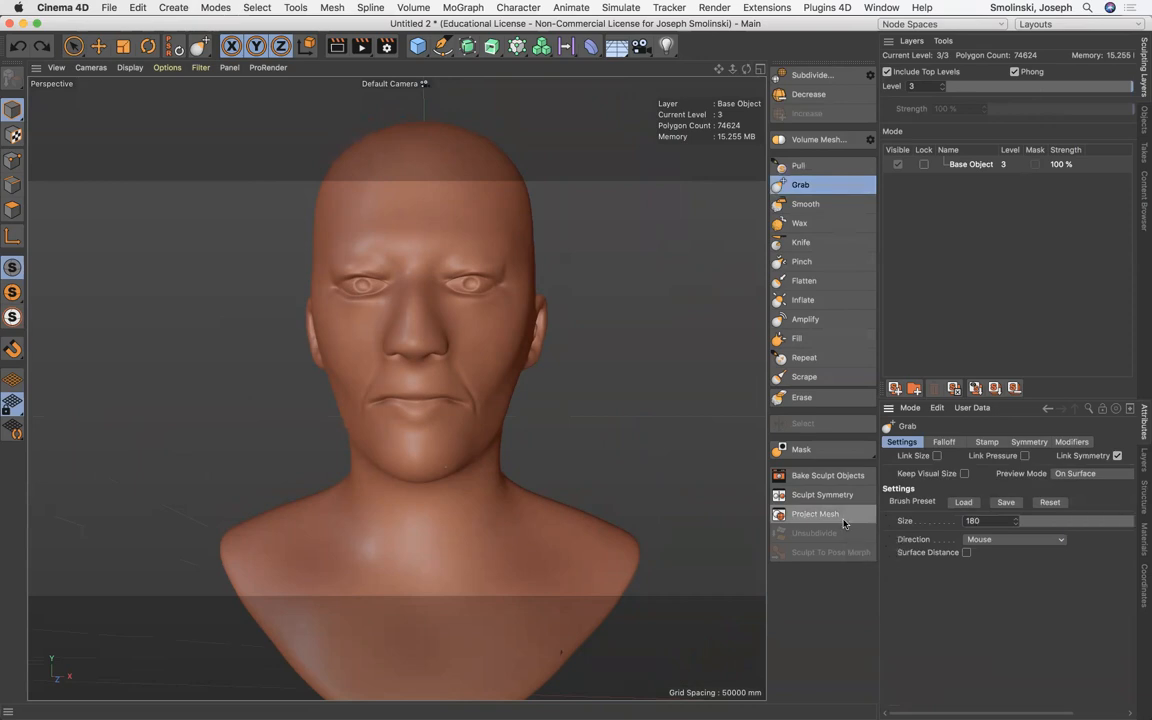
pyautogui.click(1028, 442)
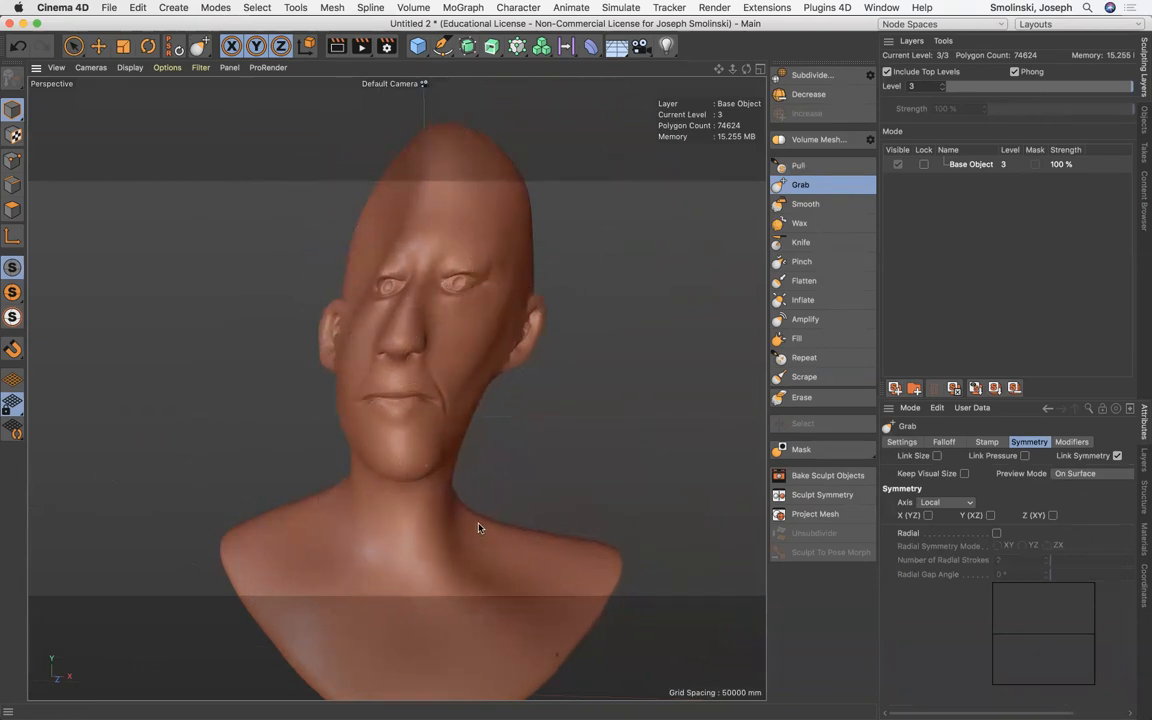
pyautogui.moveTo(480, 528); pyautogui.dragTo(396, 388)
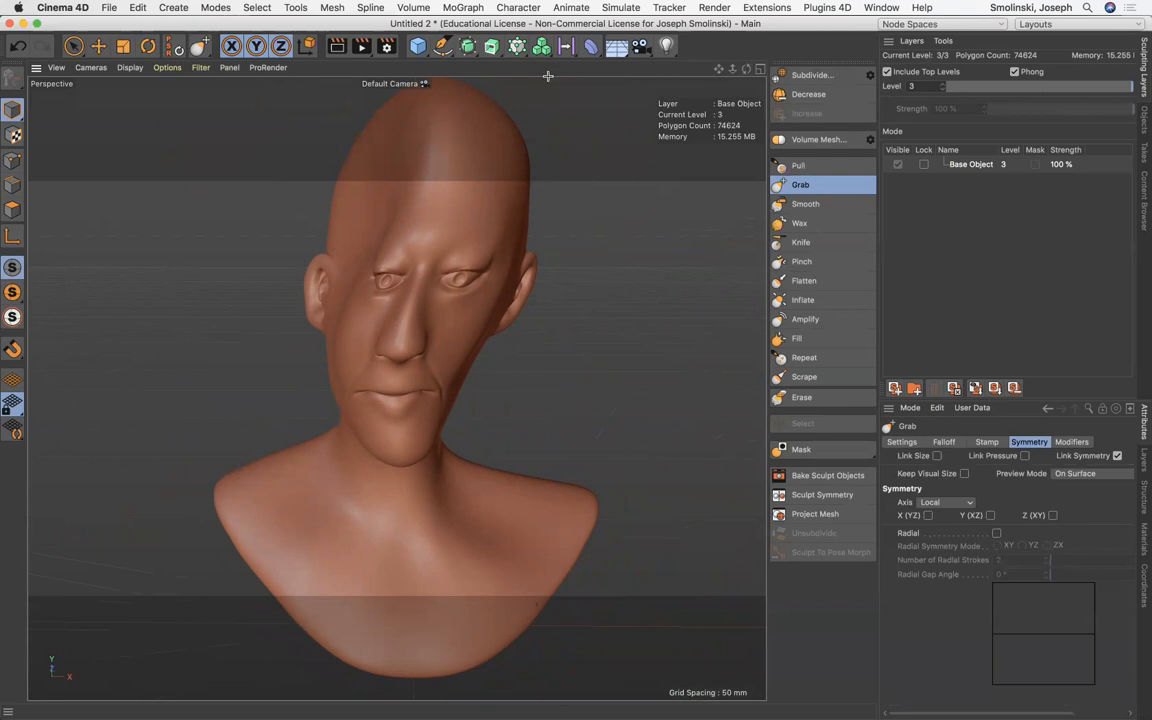
pyautogui.moveTo(540, 46)
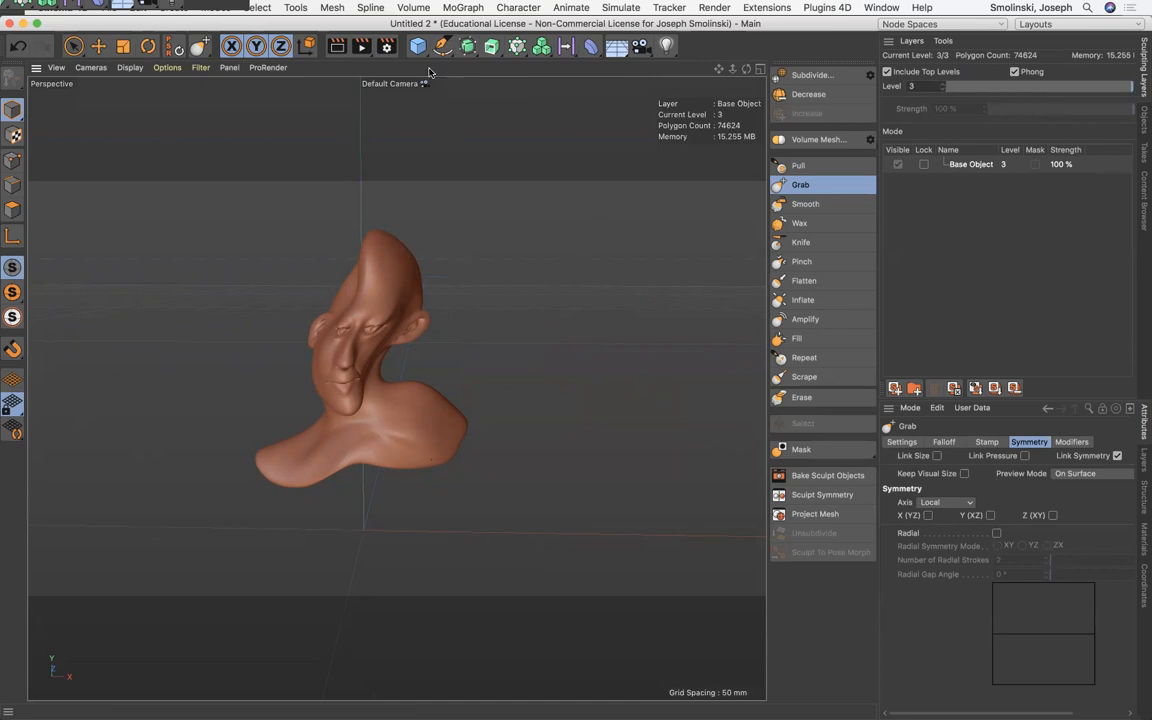
# Step: Add a cylinder for the pedestal and switch the workspace to the Standard layout
pyautogui.click(418, 46)
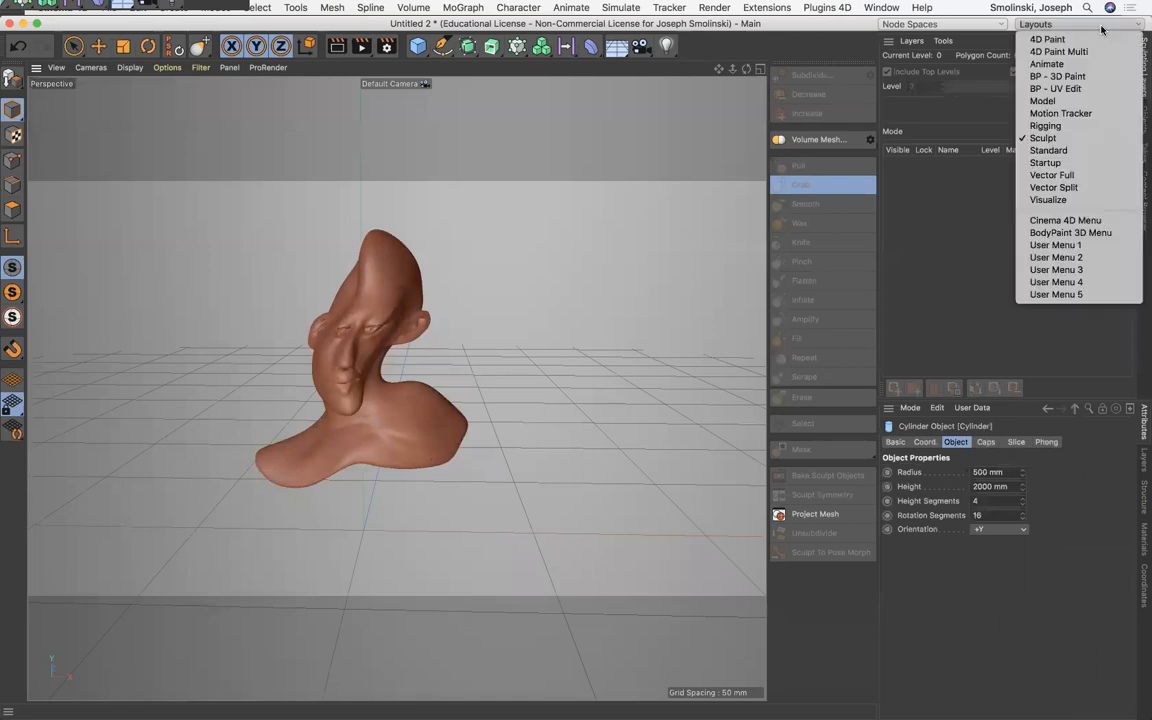
pyautogui.moveTo(1044, 126)
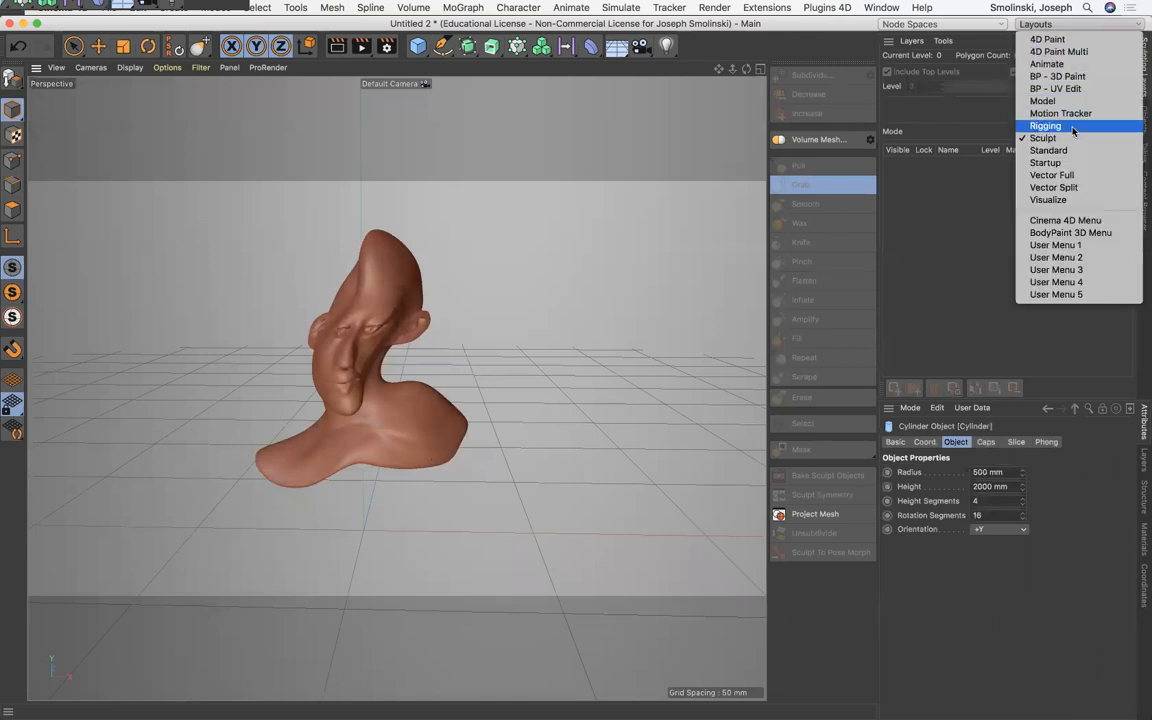
pyautogui.click(1044, 162)
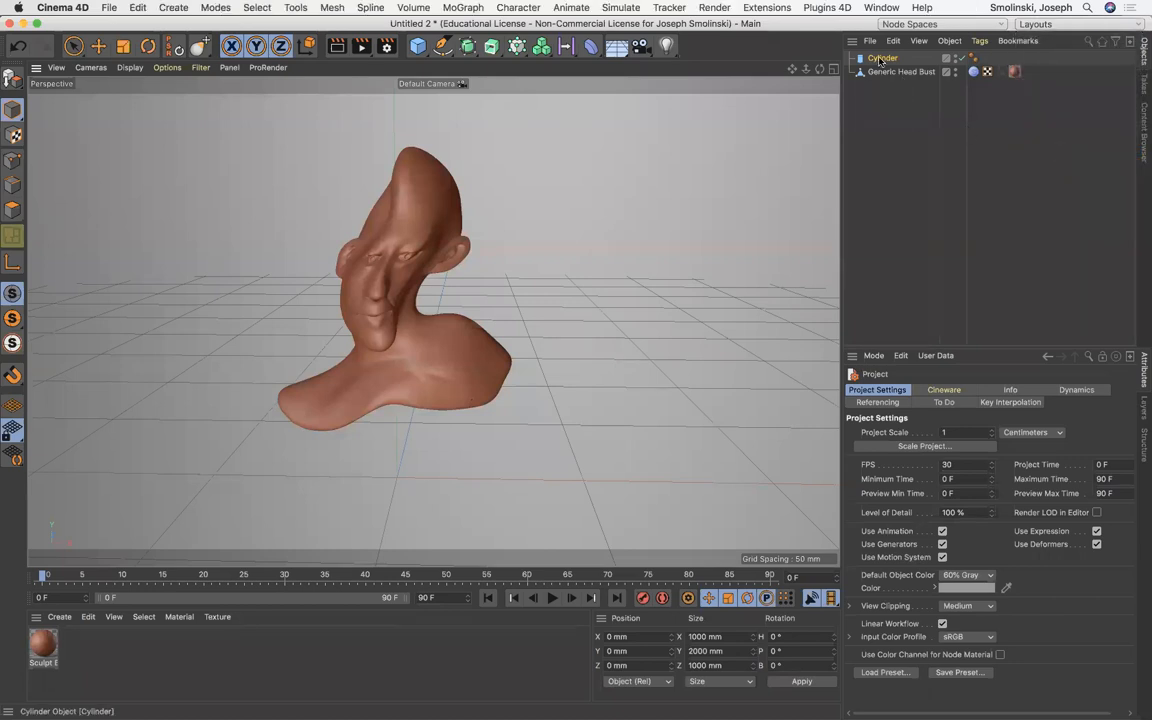
# Step: Give the cylinder a 40 mm radius and 96 rotation segments
pyautogui.click(884, 56)
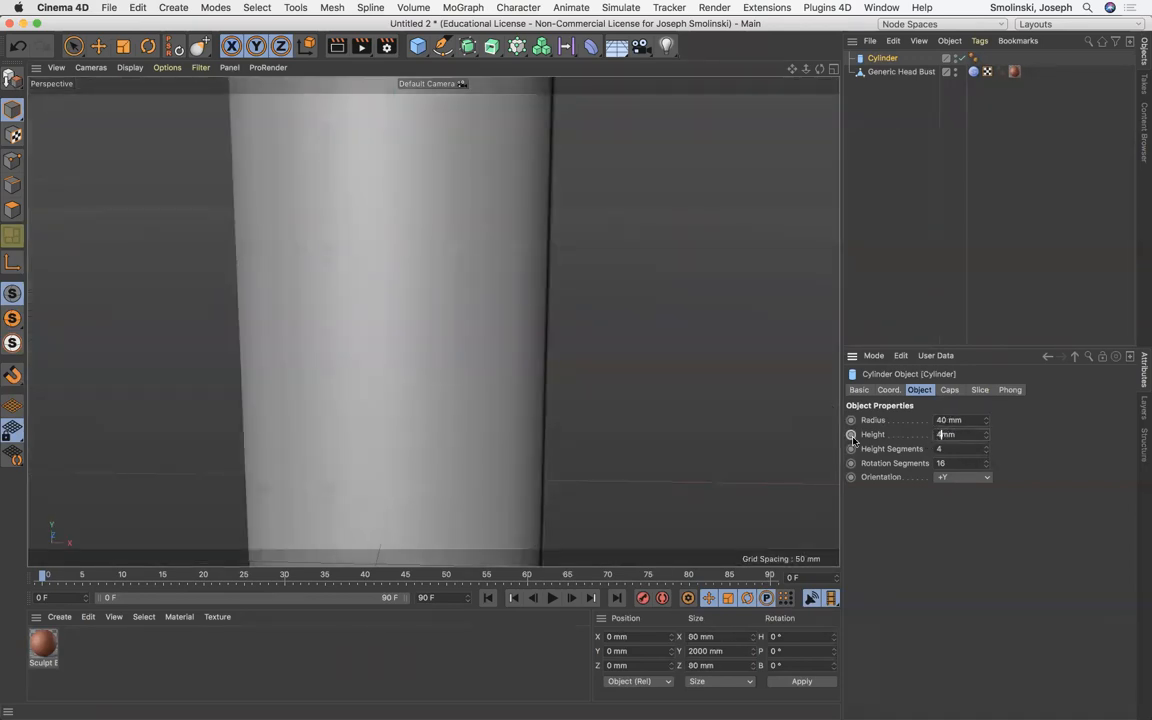
pyautogui.write('40')
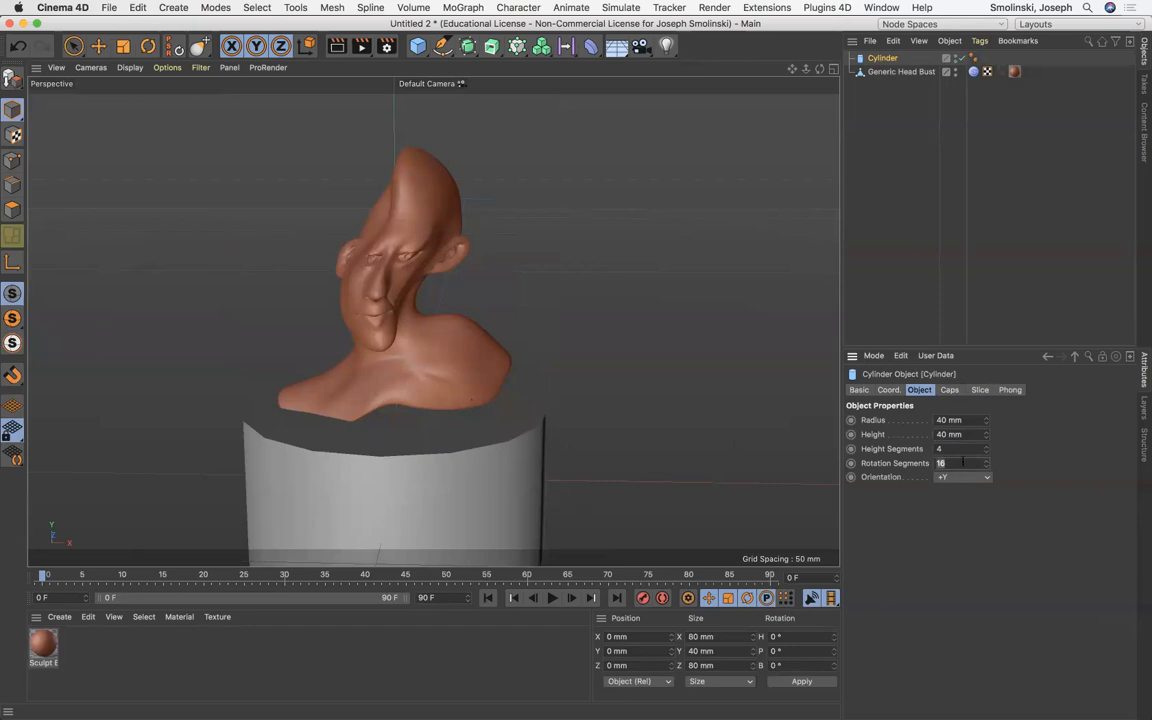
pyautogui.write('96')
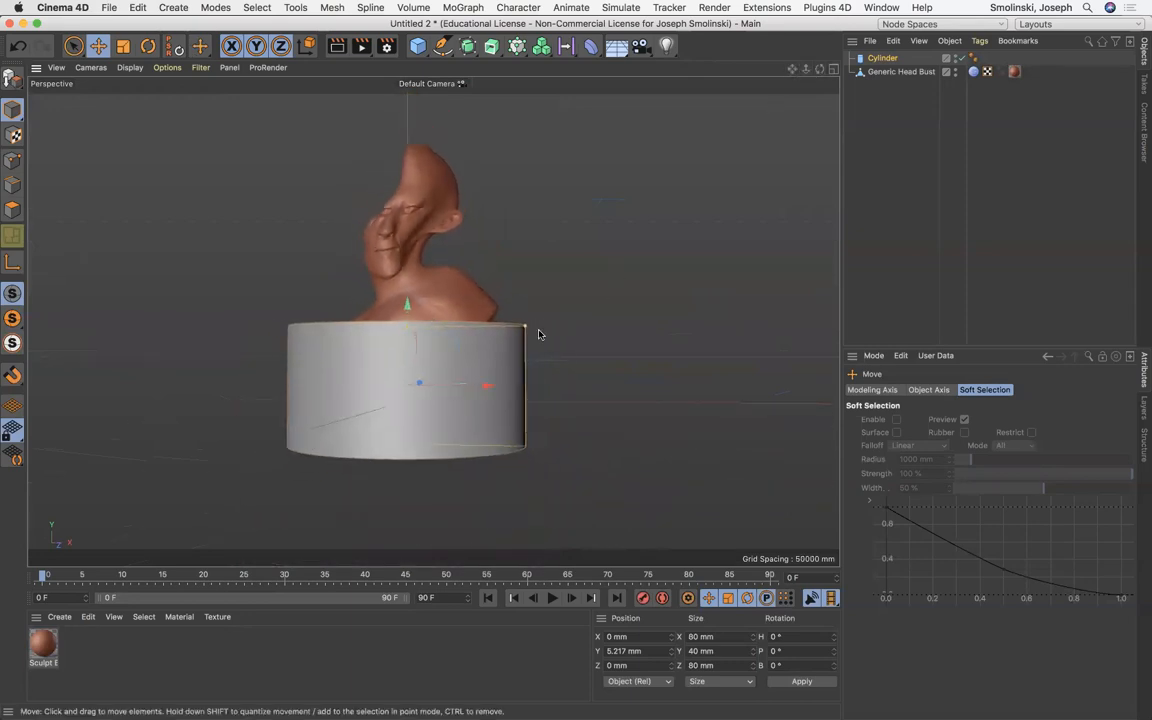
# Step: Scale the cylinder into a short, wide pedestal fitting under the bust
pyautogui.moveTo(540, 336); pyautogui.dragTo(510, 406)
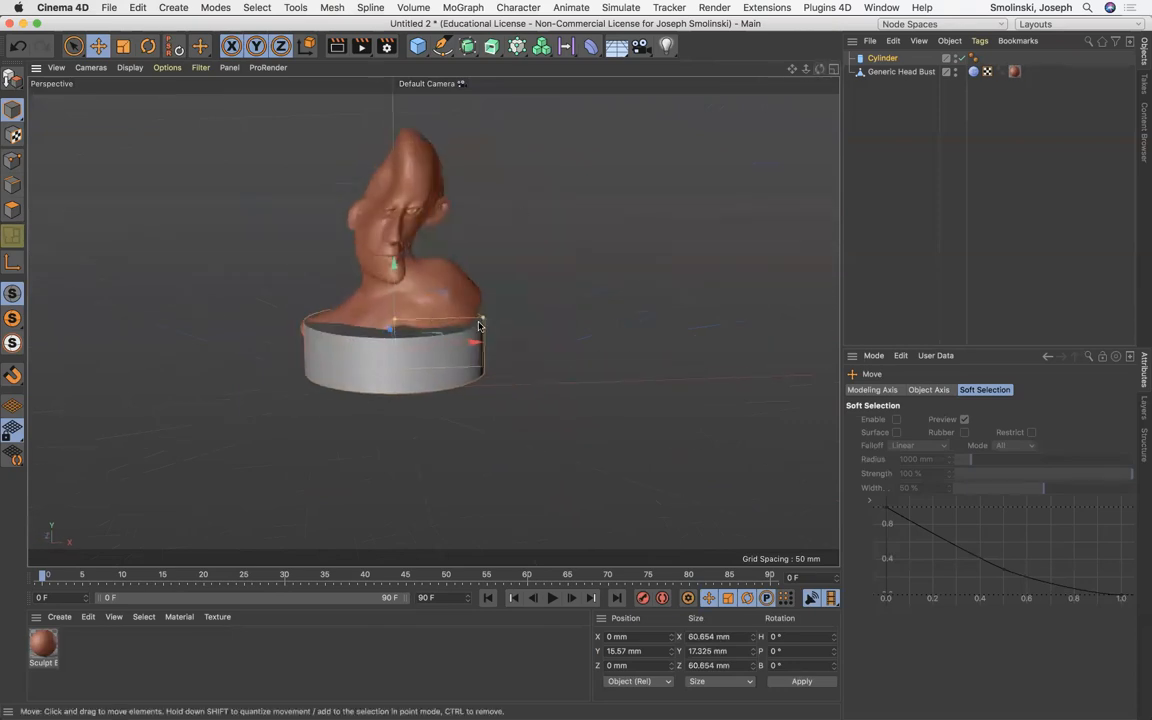
pyautogui.moveTo(480, 324); pyautogui.dragTo(490, 320)
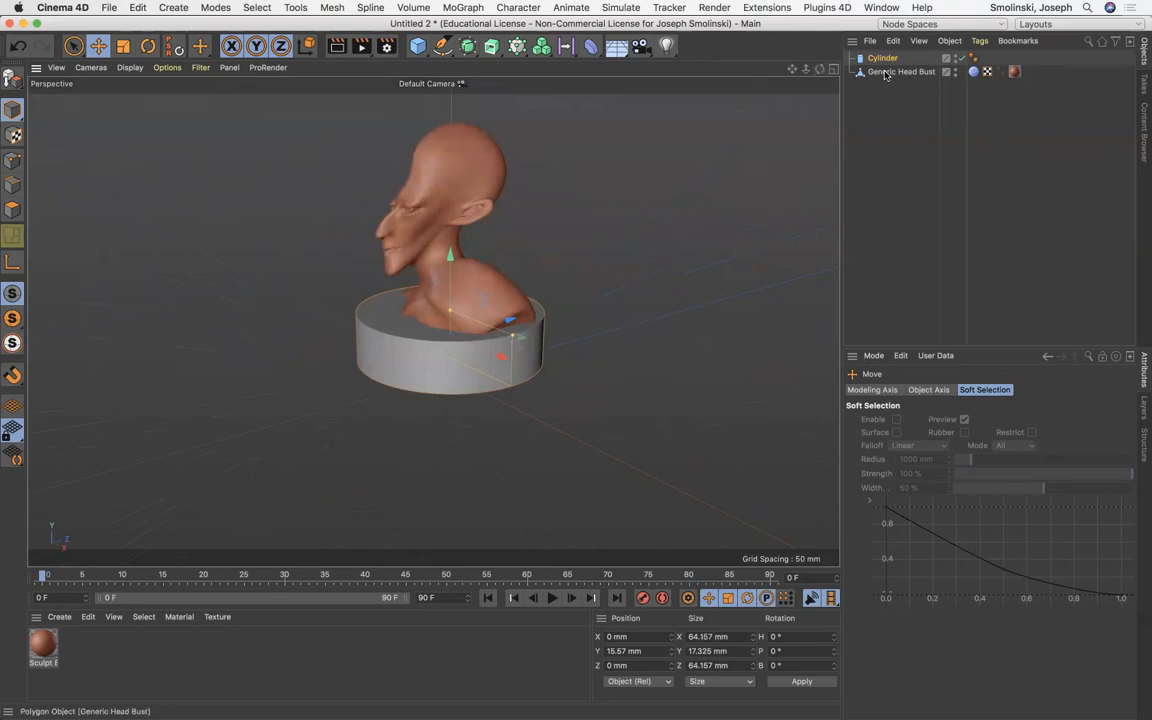
# Step: Bake the Generic Head Bust's current state into a new object via Mesh > Conversion
pyautogui.click(900, 72)
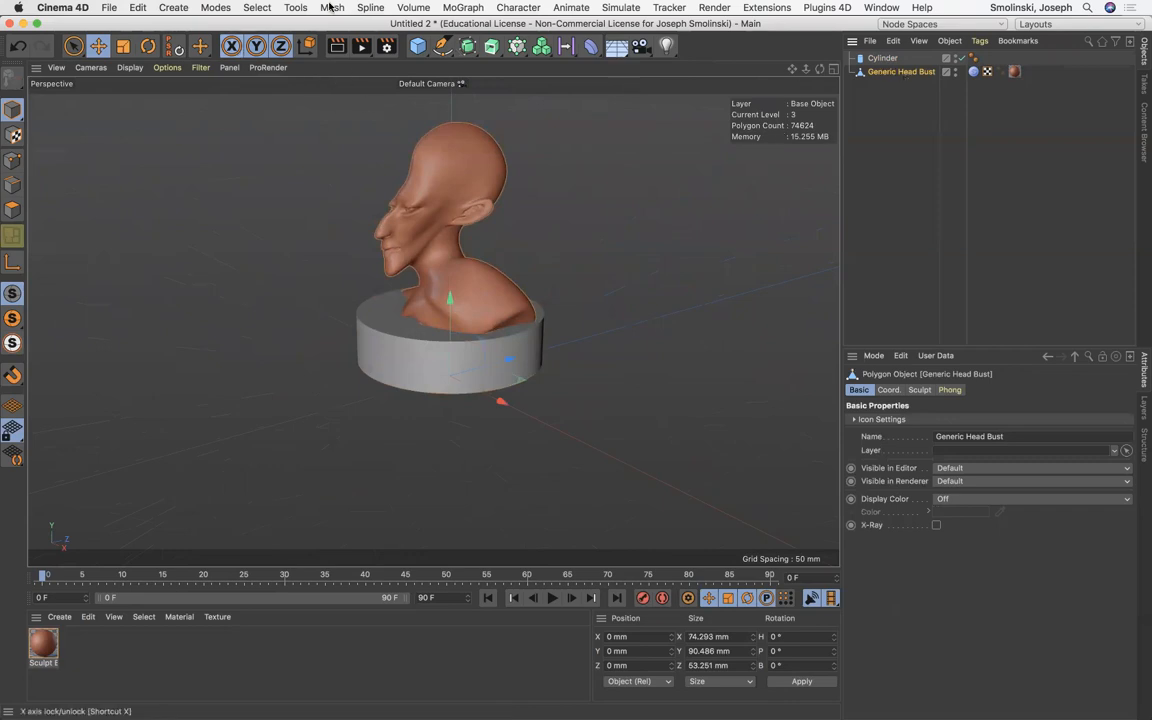
pyautogui.click(332, 8)
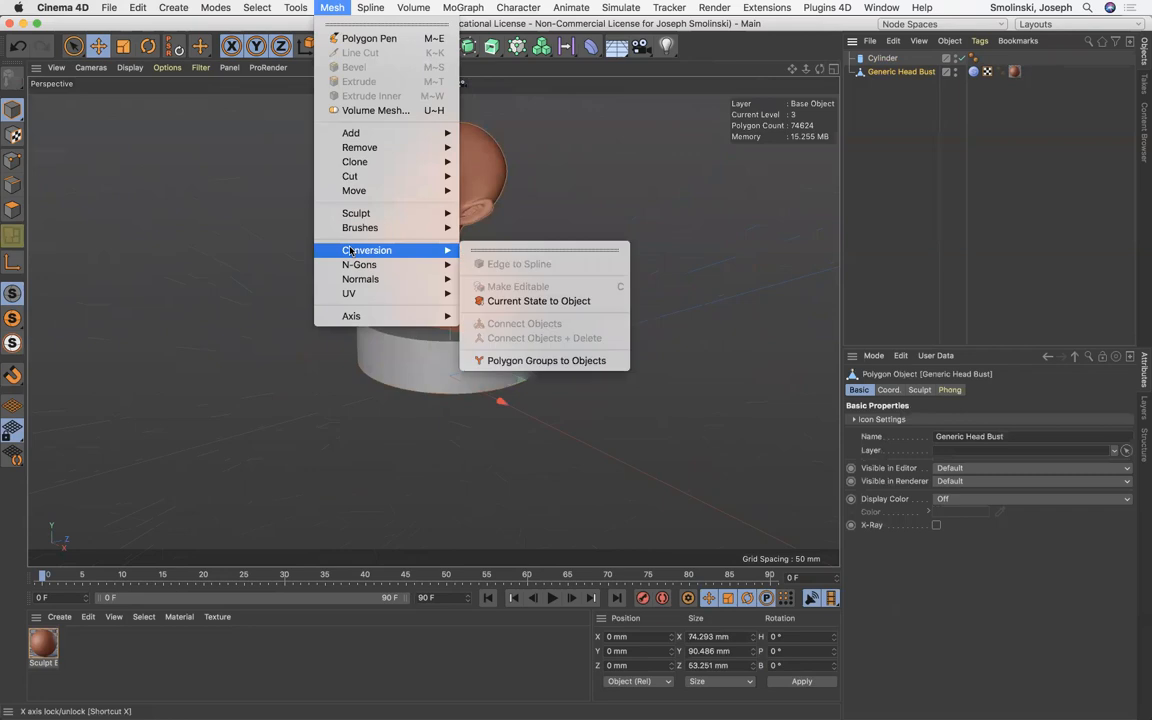
pyautogui.moveTo(538, 300)
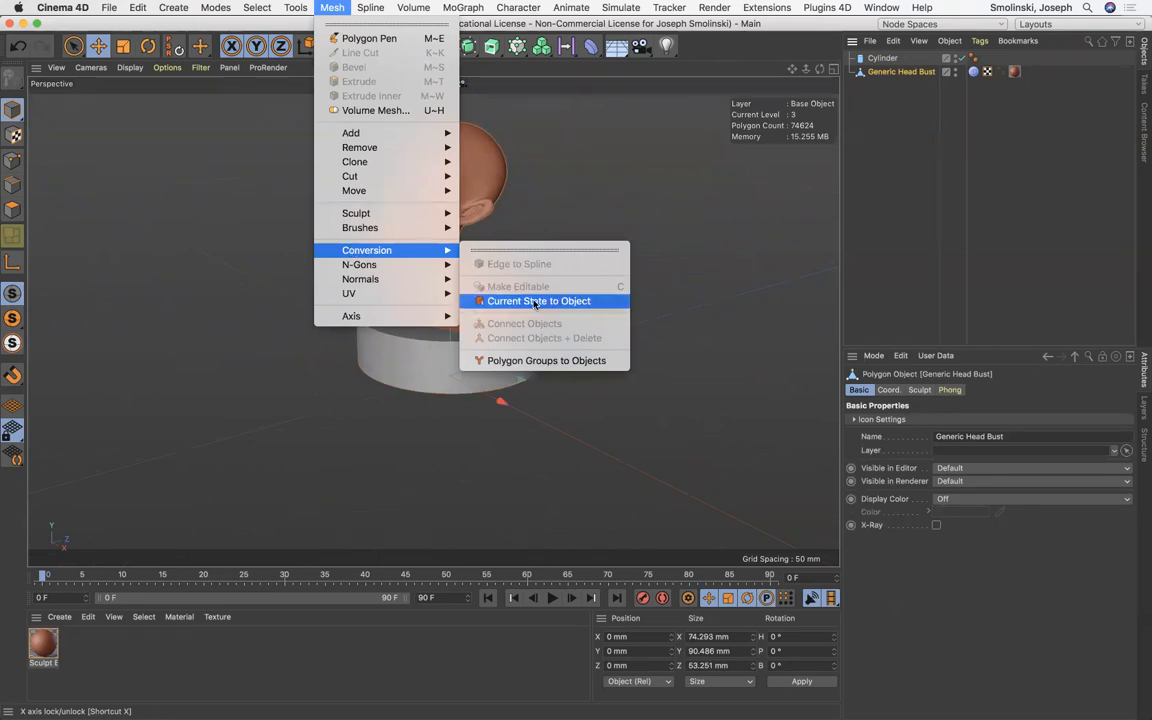
pyautogui.click(540, 300)
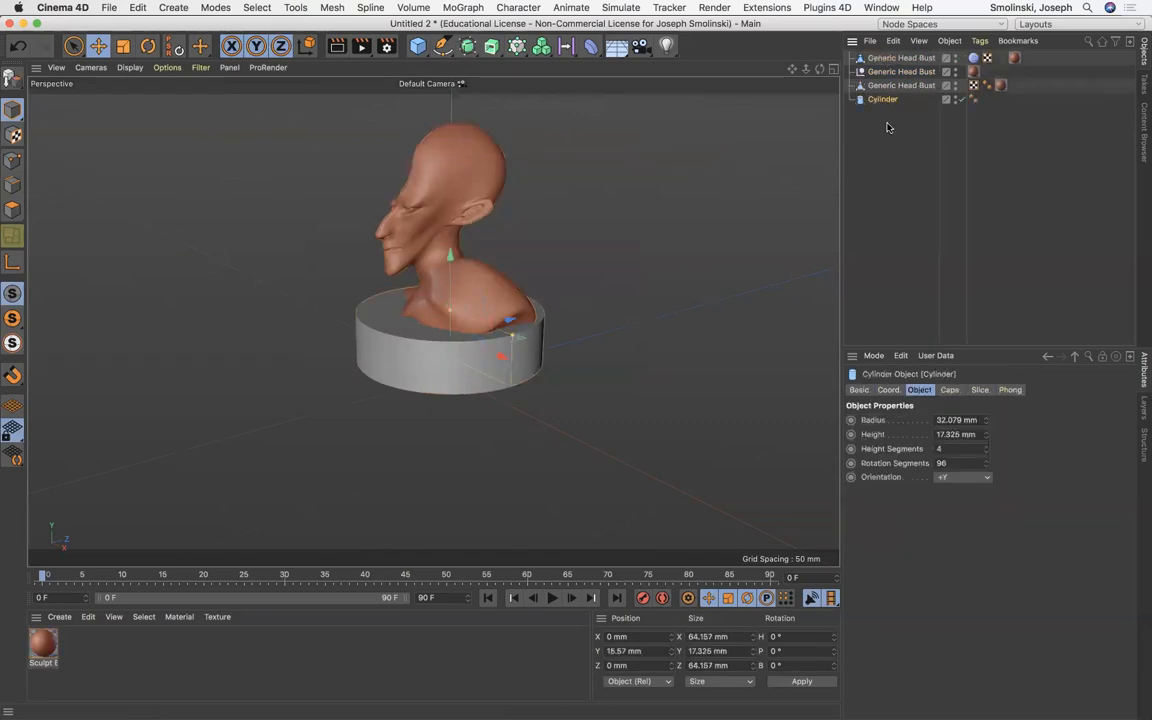
# Step: Connect the cylinder and bust into one mesh with Connect Objects + Delete and rename it Wavehead
pyautogui.click(900, 72)
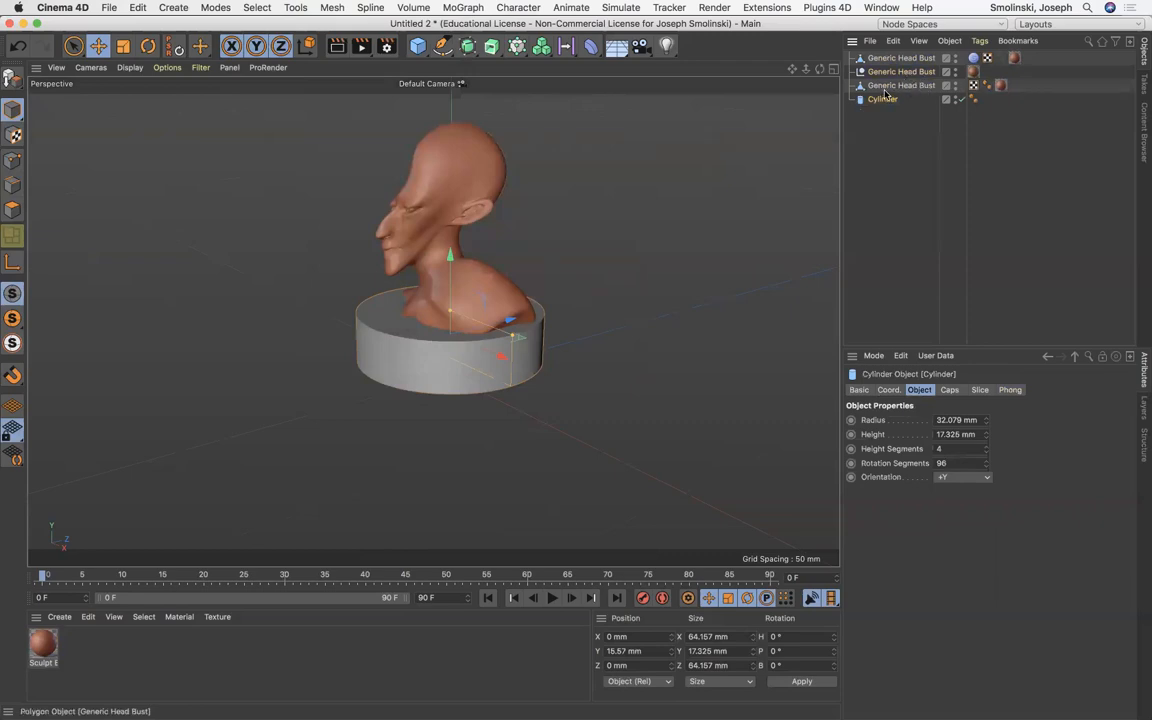
pyautogui.click(900, 84)
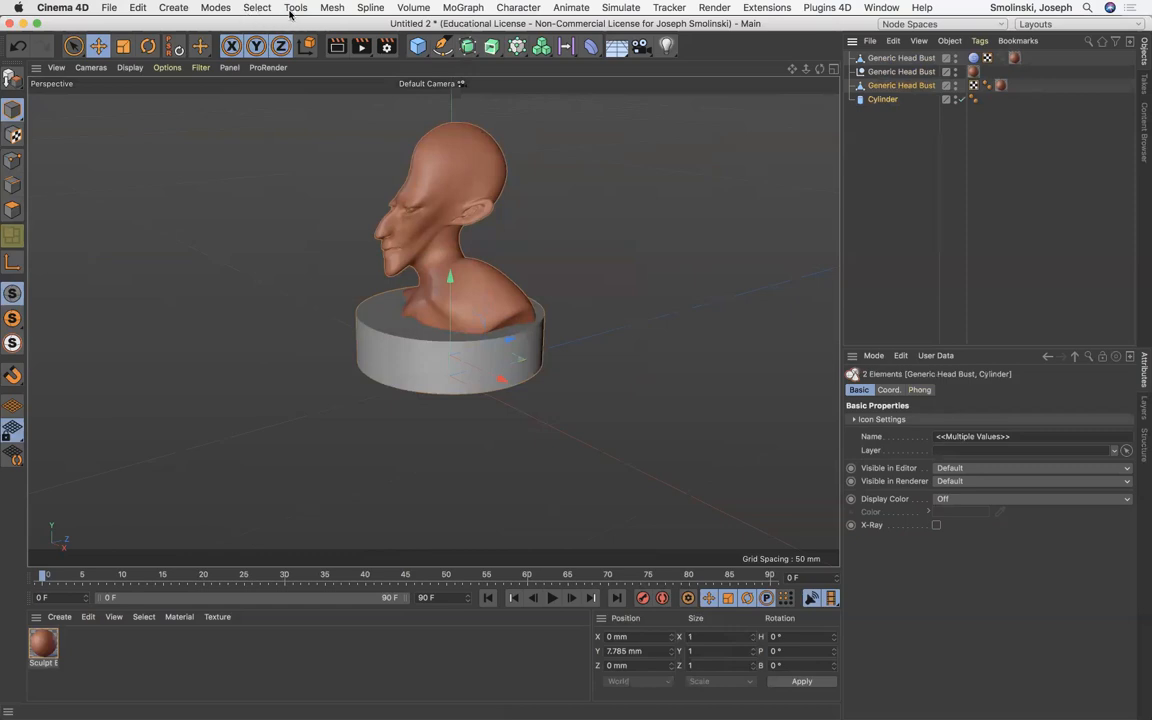
pyautogui.click(332, 8)
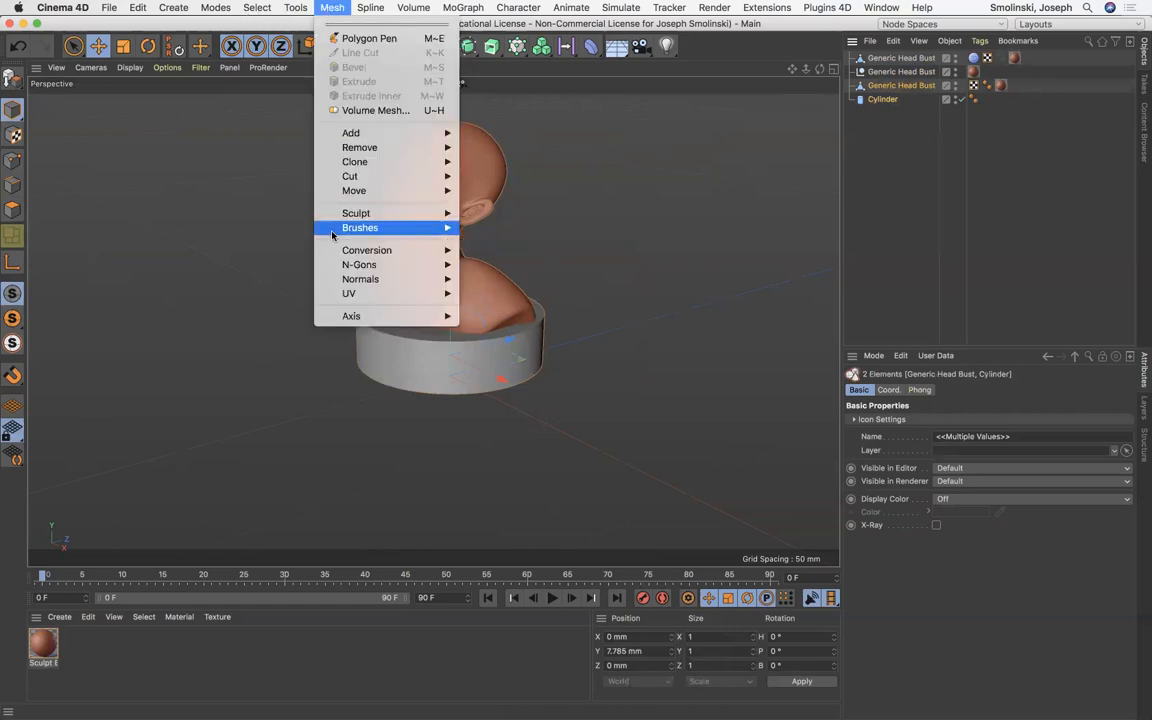
pyautogui.moveTo(366, 250)
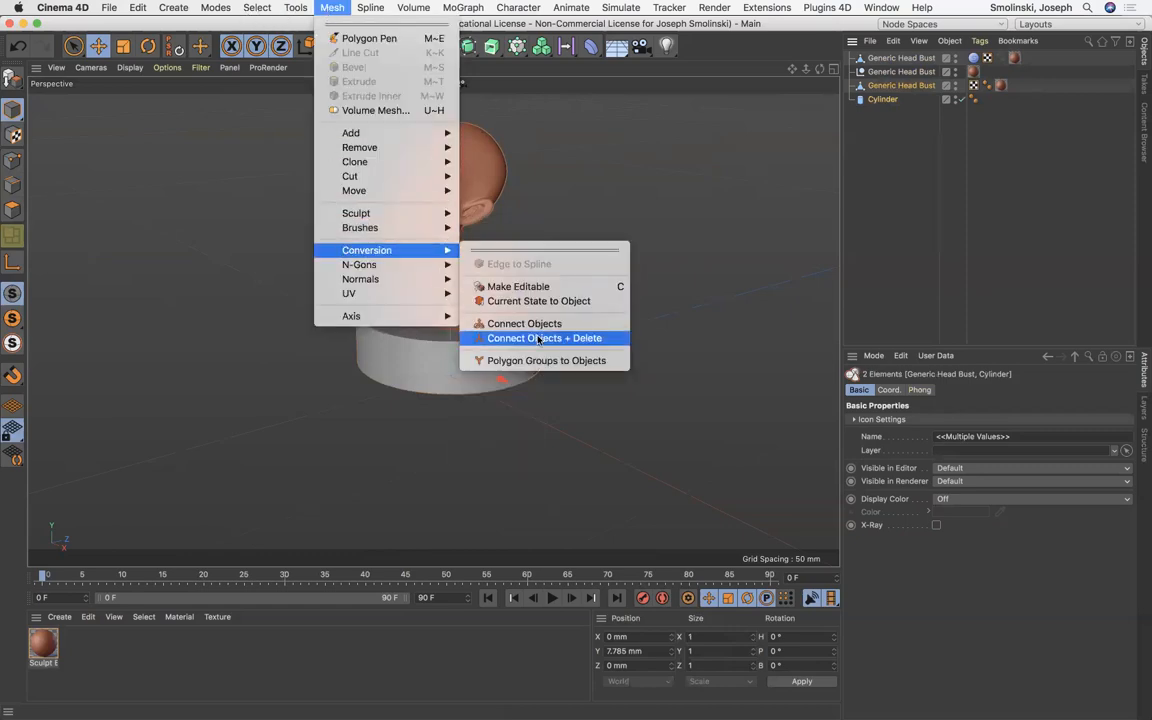
pyautogui.click(544, 338)
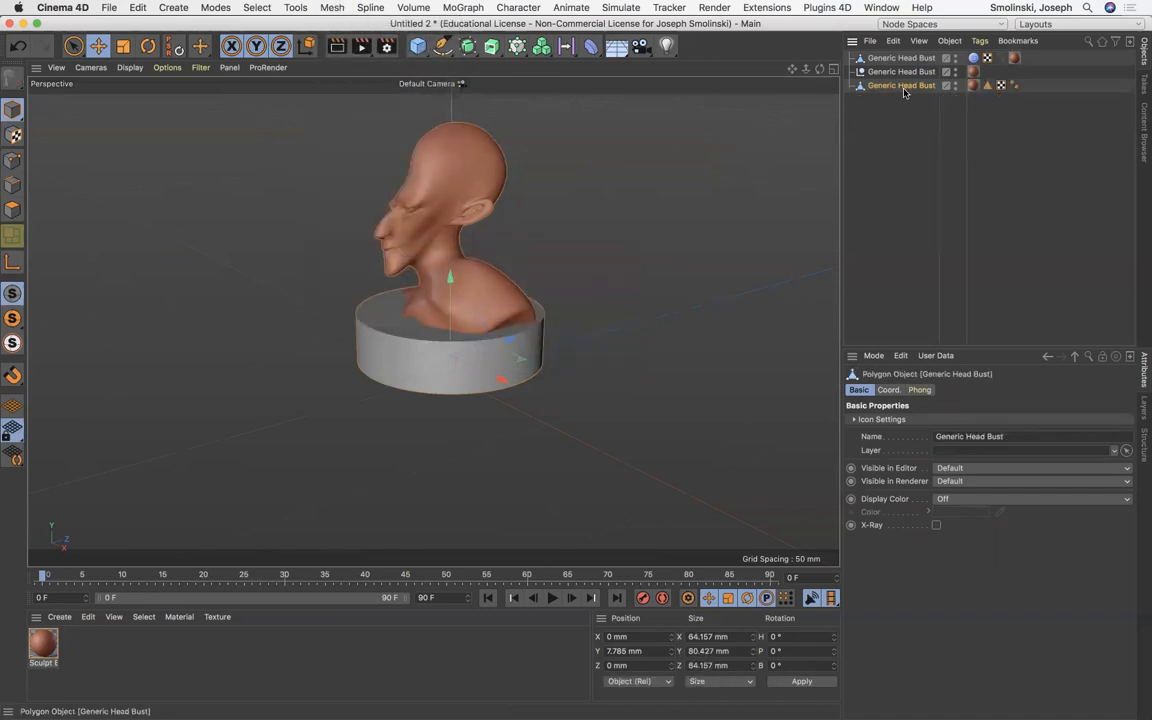
pyautogui.doubleClick(900, 84)
pyautogui.write('Wavehead')
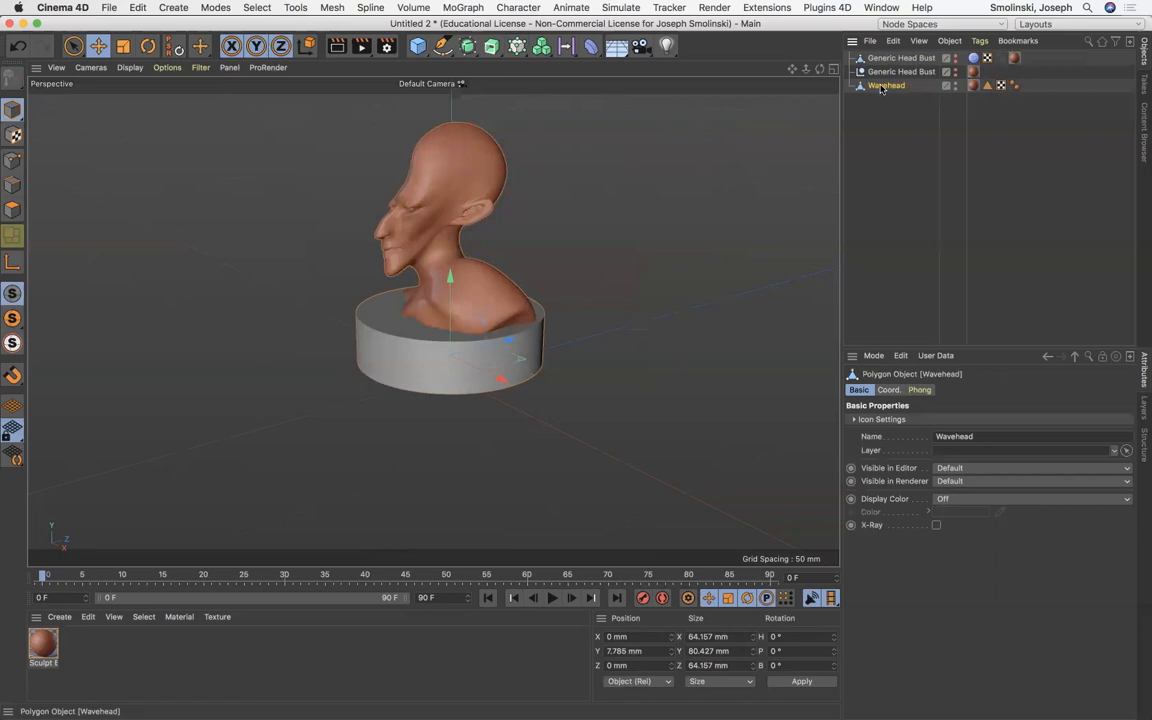
# Step: Start an STL export from the File menu and accept the default export scale
pyautogui.click(108, 8)
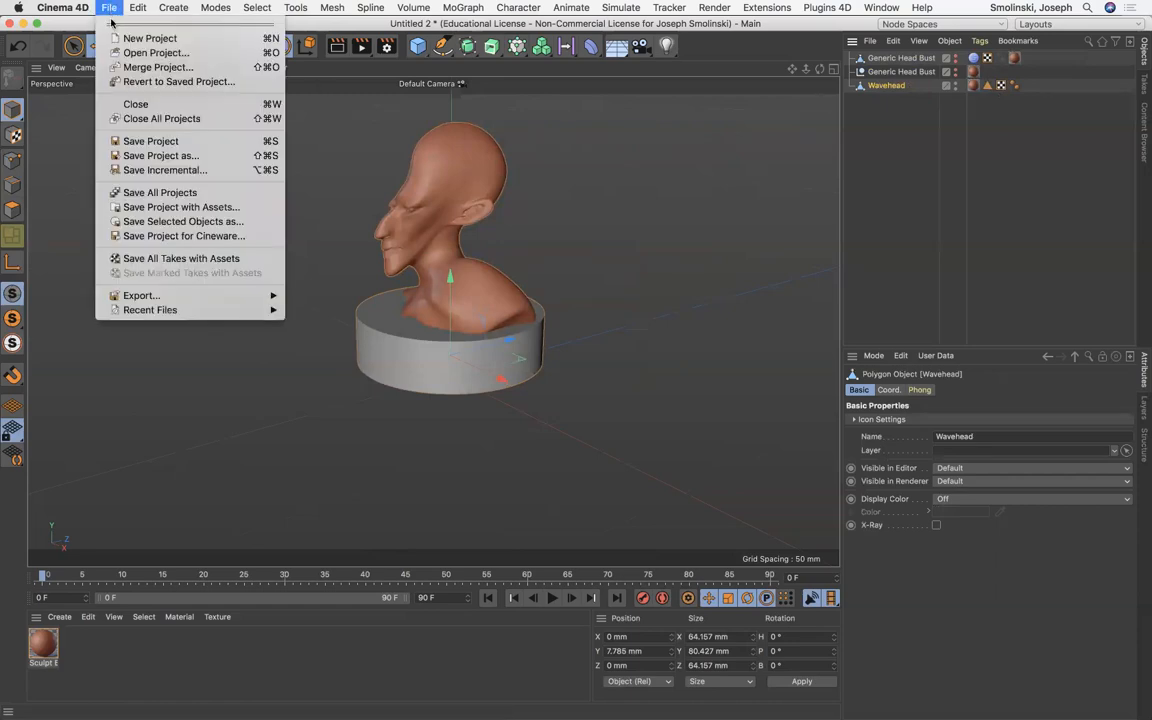
pyautogui.moveTo(140, 296)
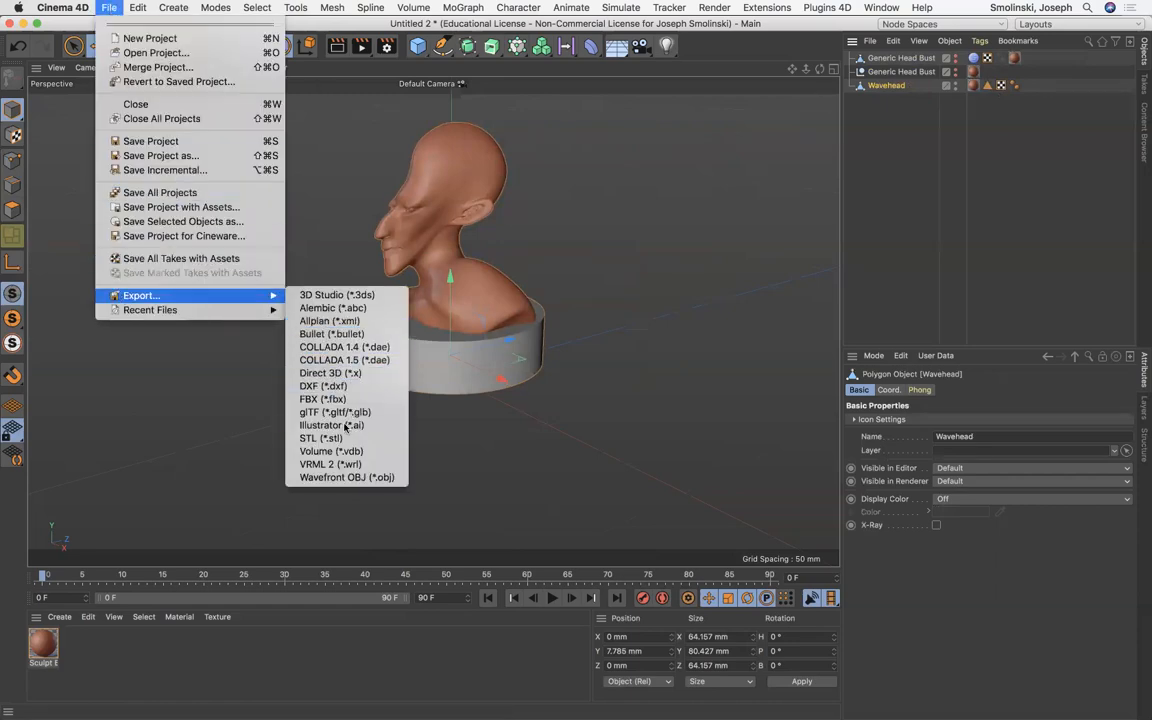
pyautogui.click(320, 438)
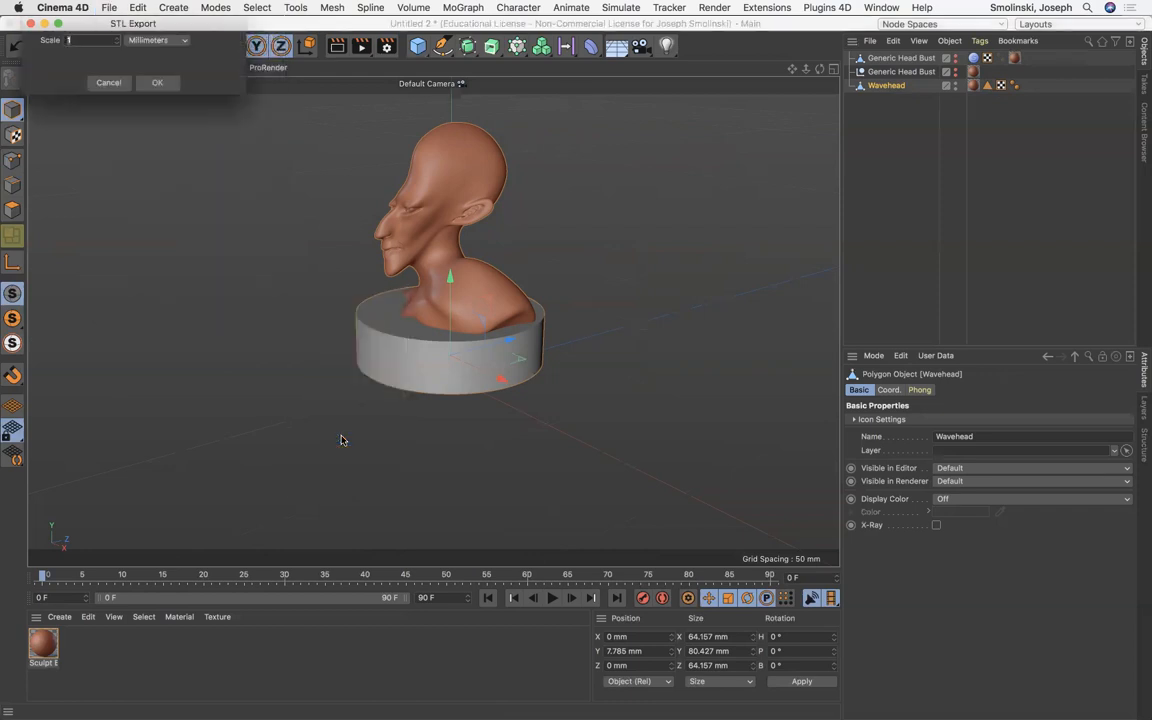
pyautogui.click(156, 82)
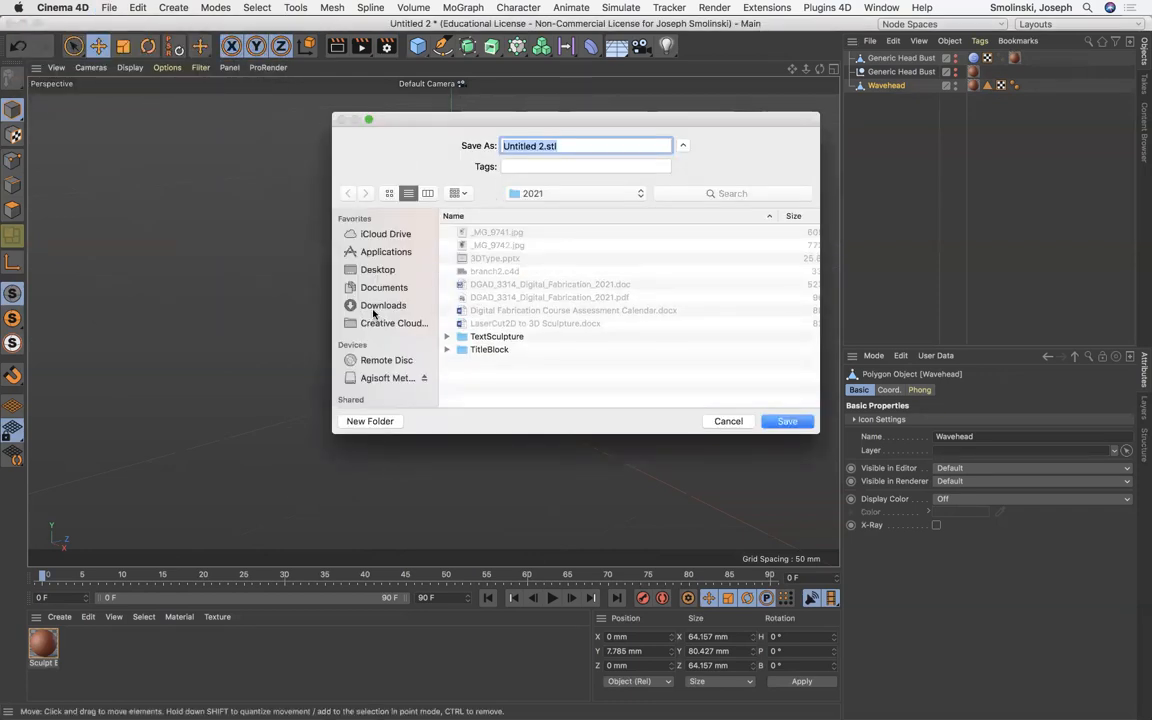
# Step: Save the export as Wavehead.stl in Documents > Classes > Digital Fabrication
pyautogui.click(384, 288)
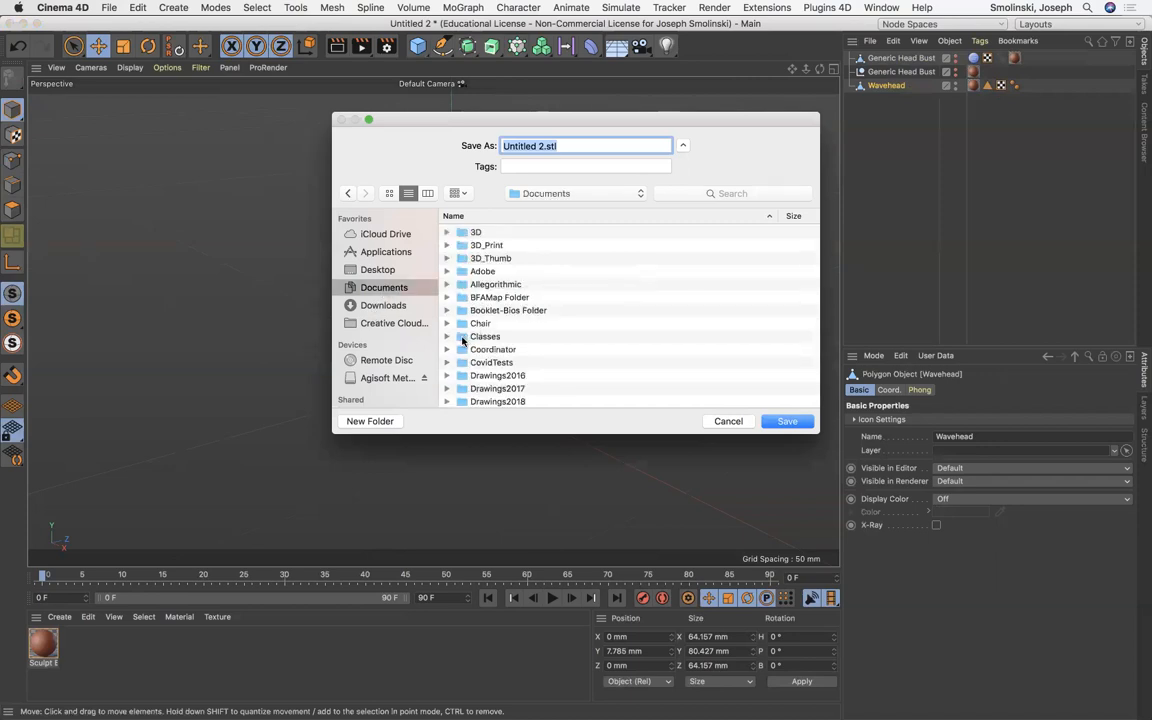
pyautogui.doubleClick(484, 336)
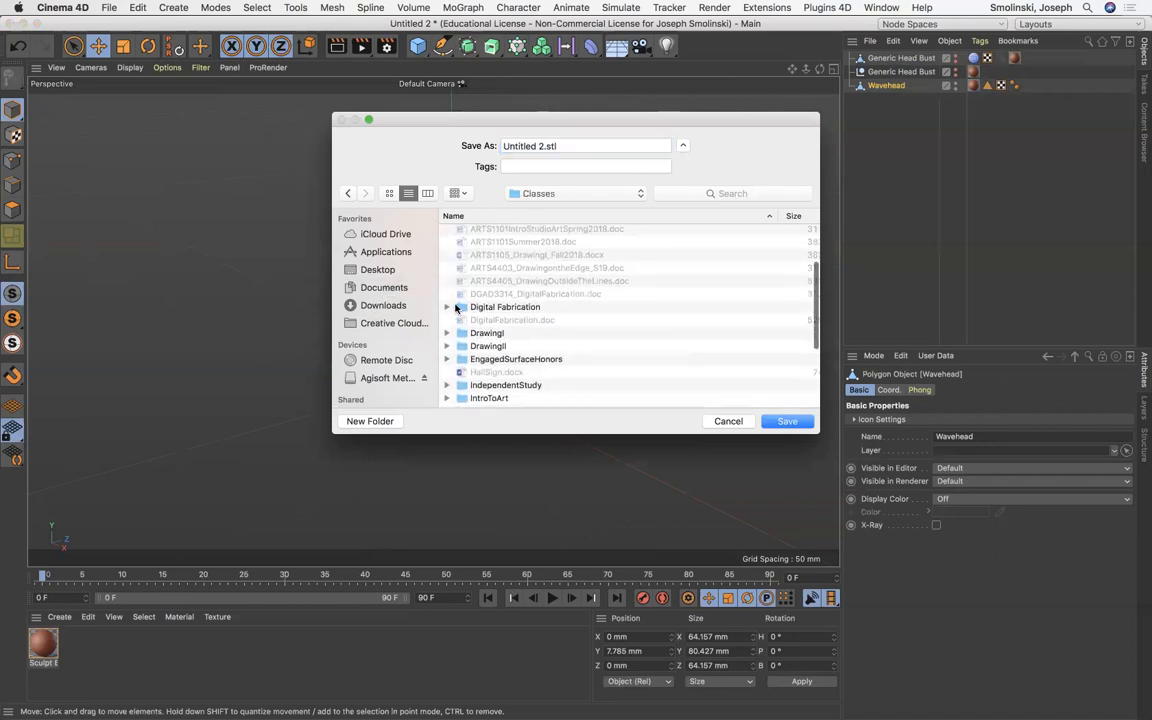
pyautogui.doubleClick(504, 308)
pyautogui.write('WaveHe')
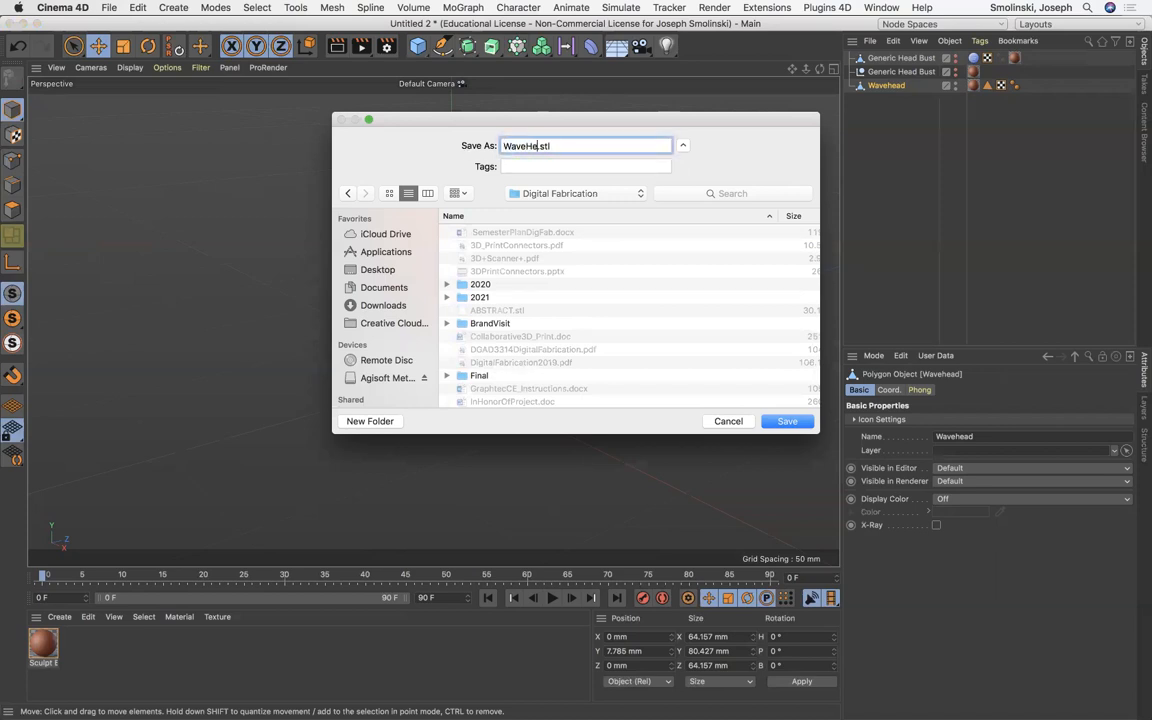
pyautogui.click(788, 420)
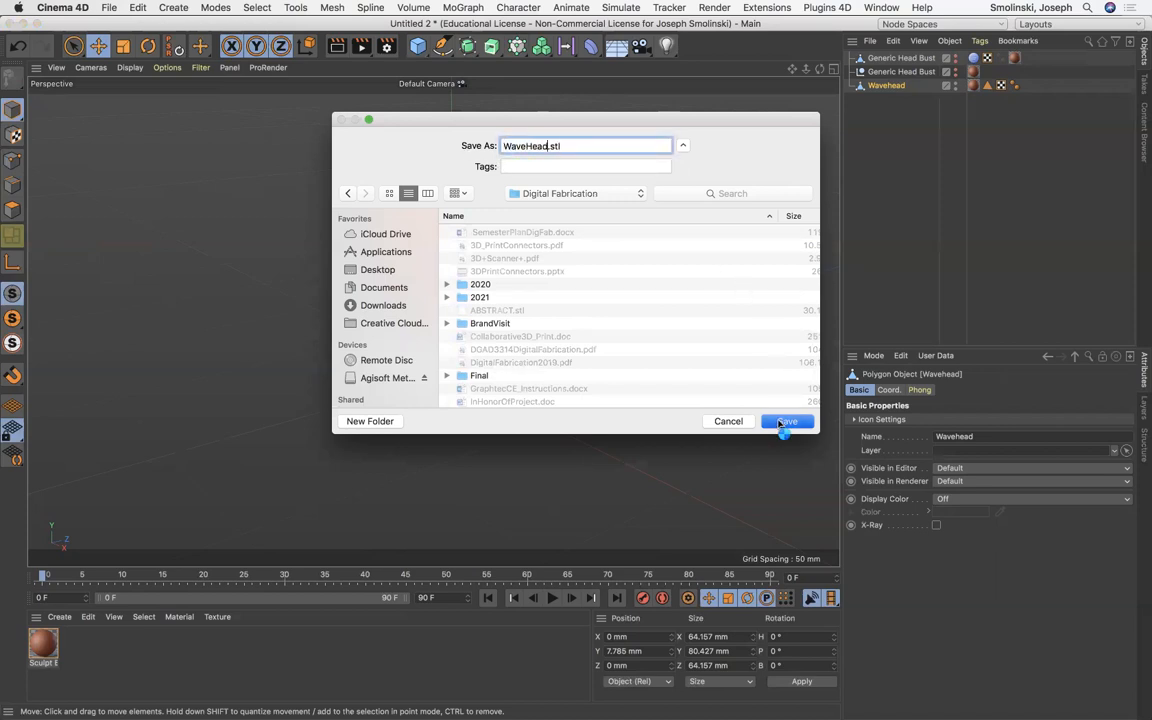
pyautogui.click(788, 420)
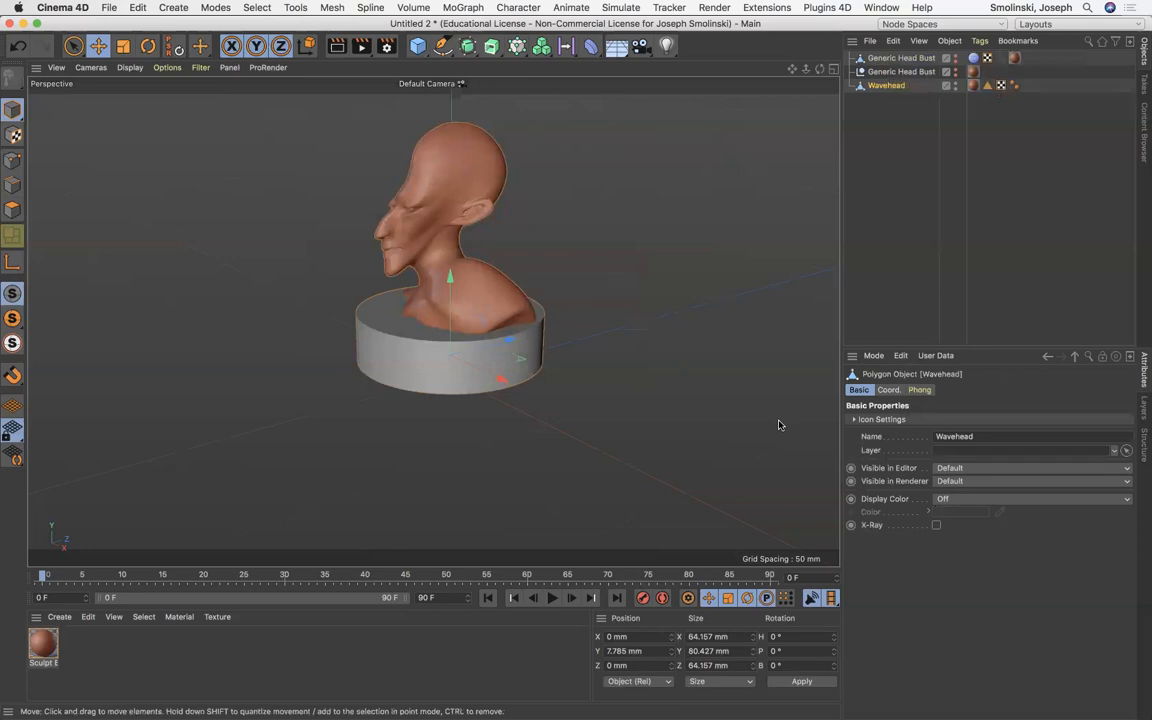
pyautogui.moveTo(504, 496)
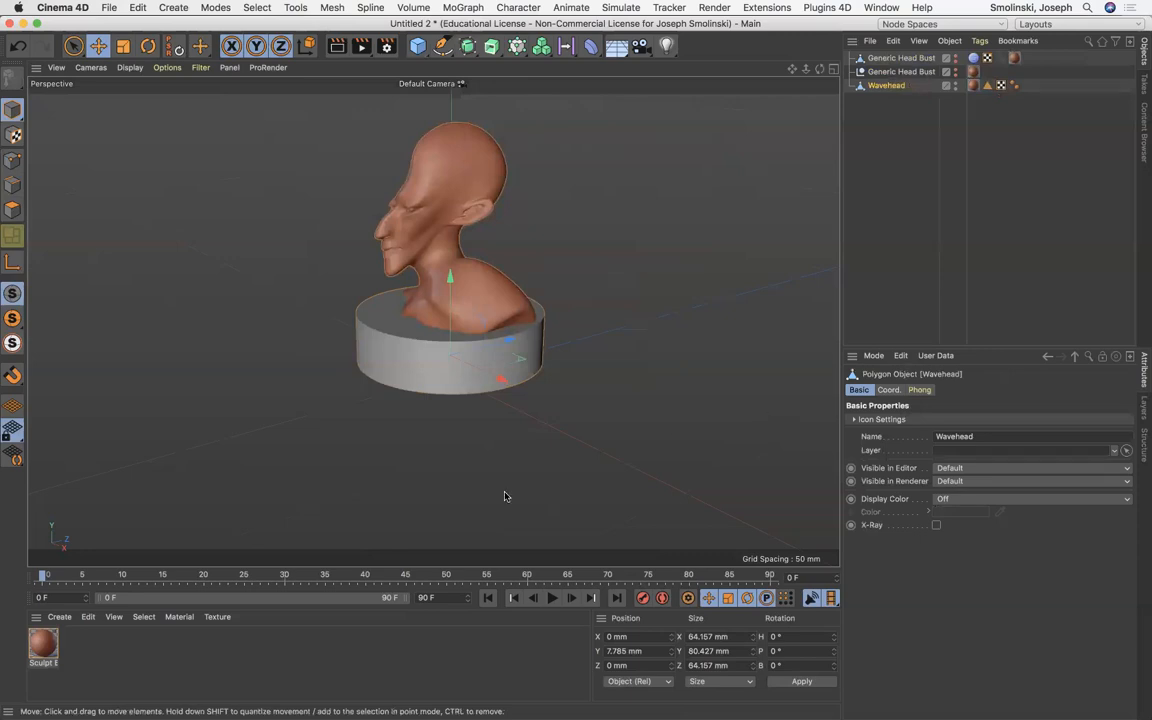